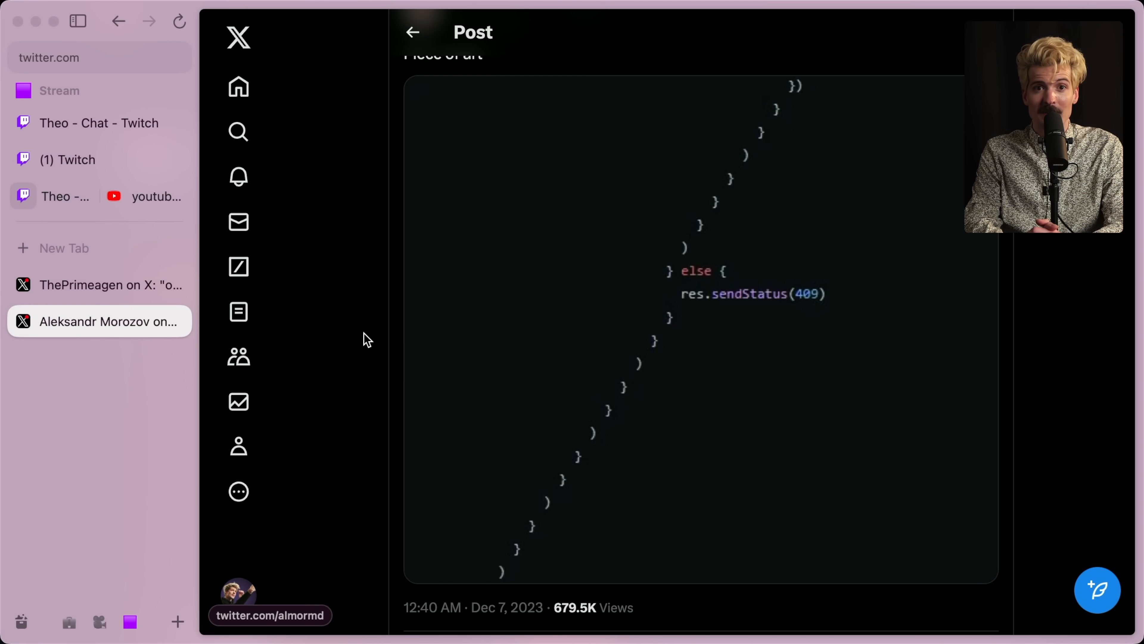
Step: Switch to ThePrimeagen's Rust implicit-returns post and enlarge its if-else code image
left_click(98, 285)
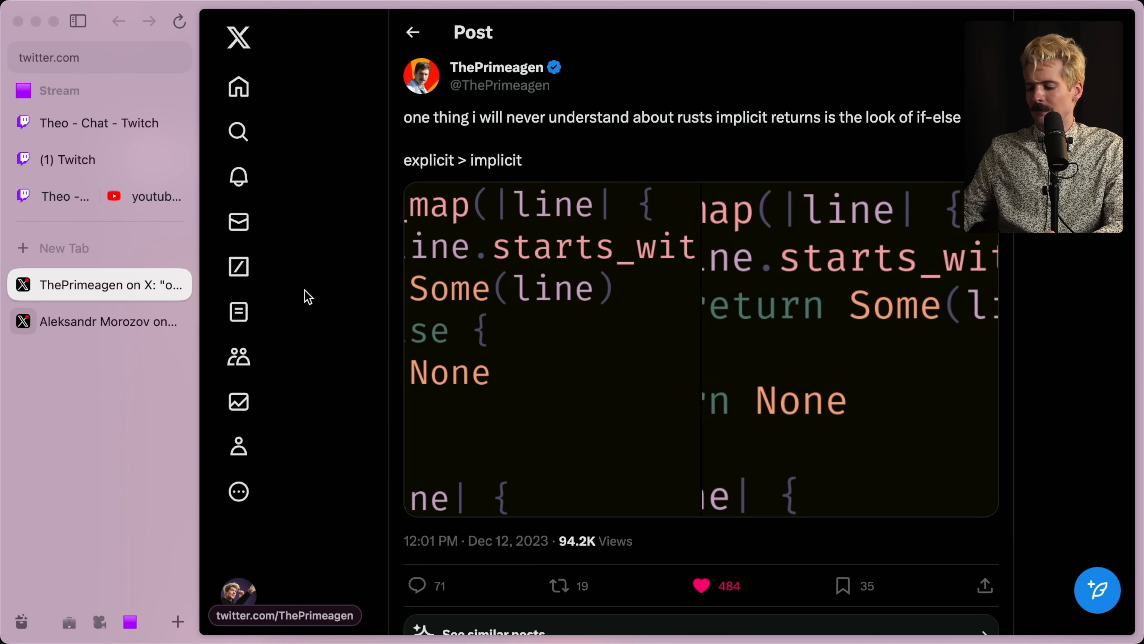
left_click(78, 20)
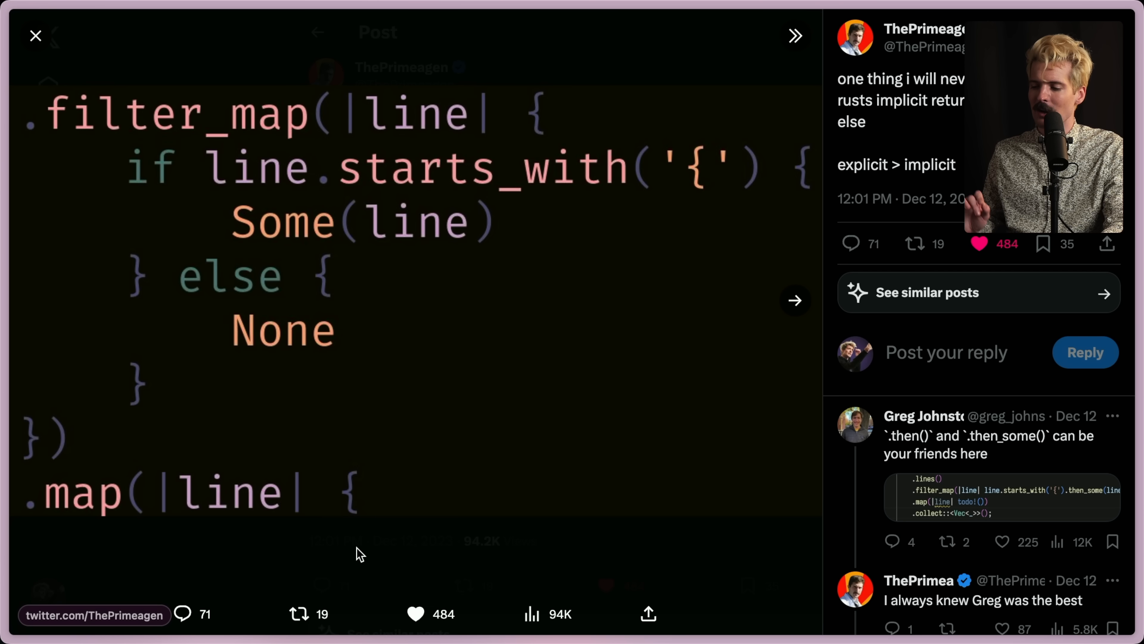
mouse_move(304, 351)
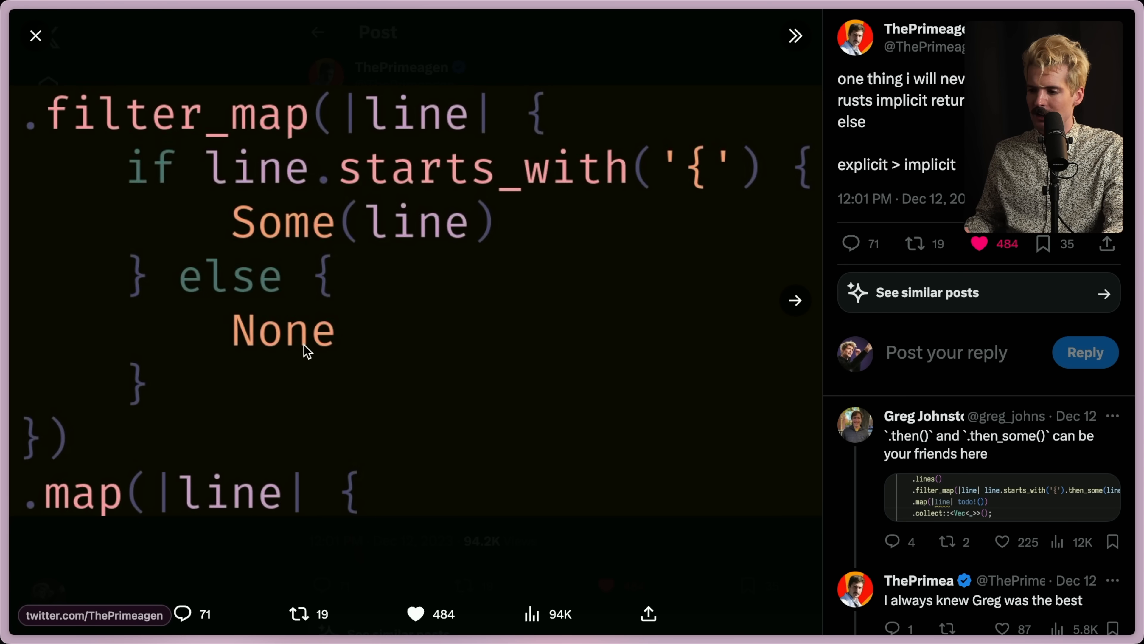
mouse_move(276, 359)
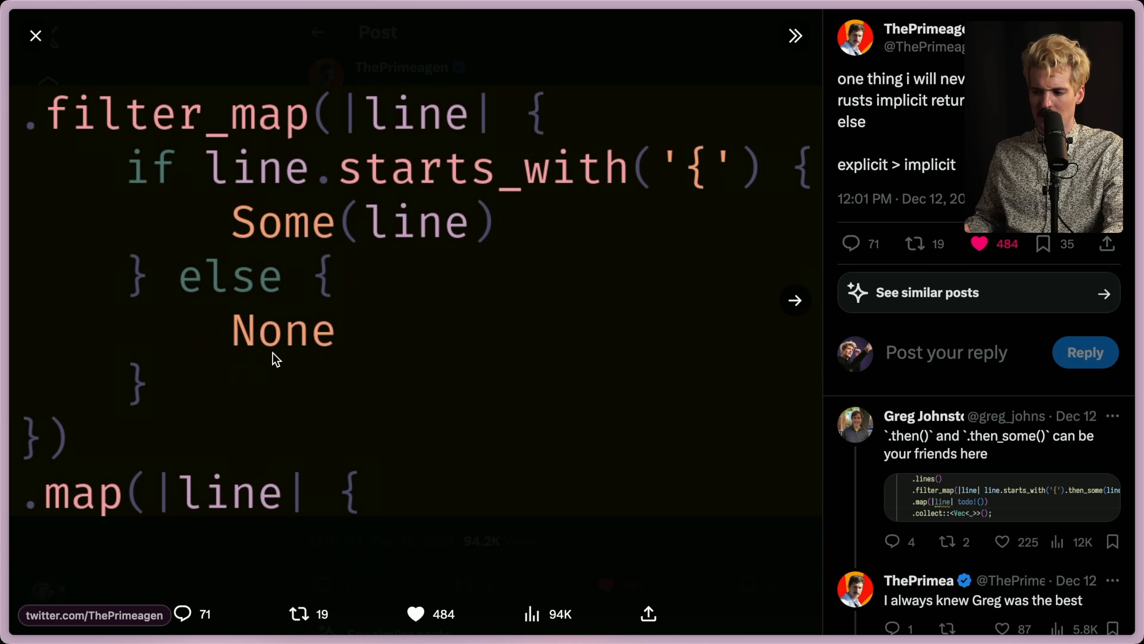
mouse_move(165, 165)
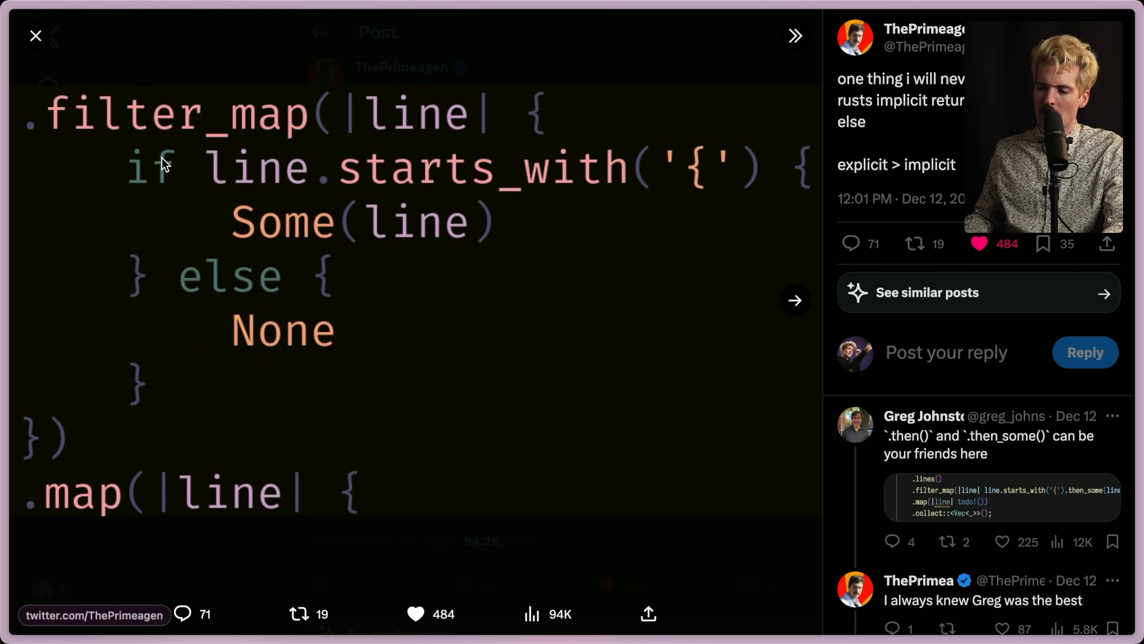
mouse_move(228, 285)
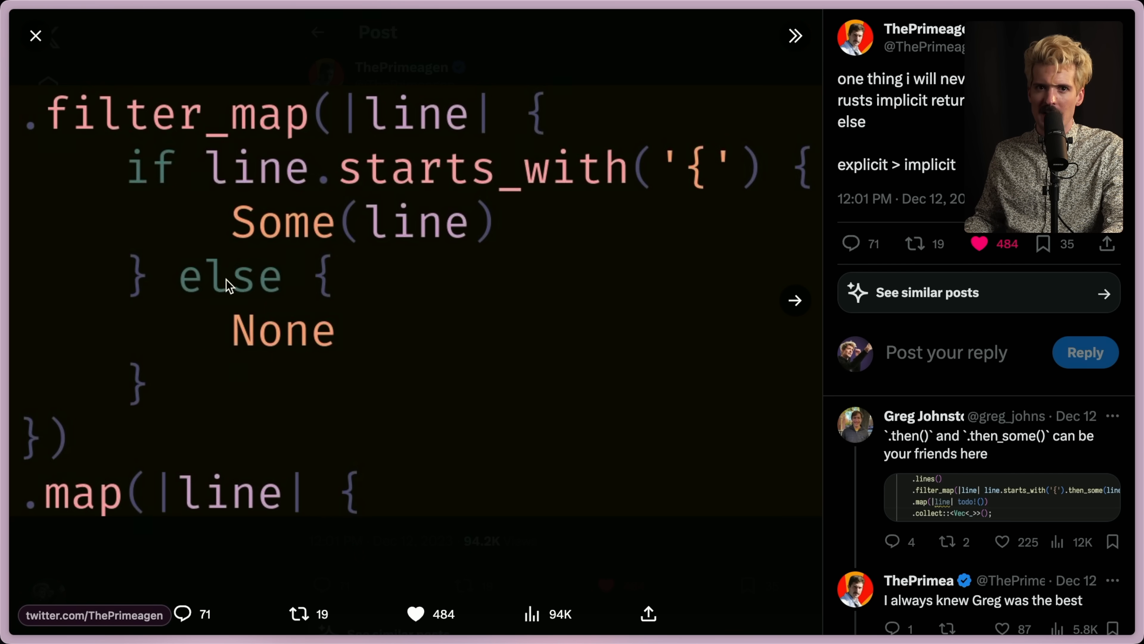
mouse_move(348, 334)
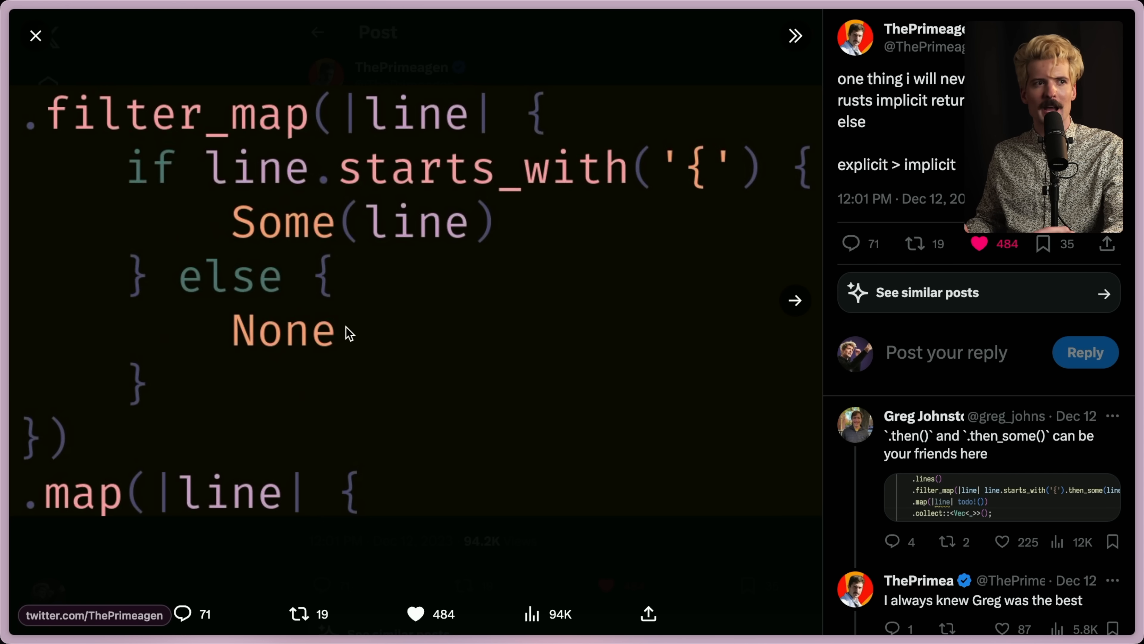
mouse_move(304, 338)
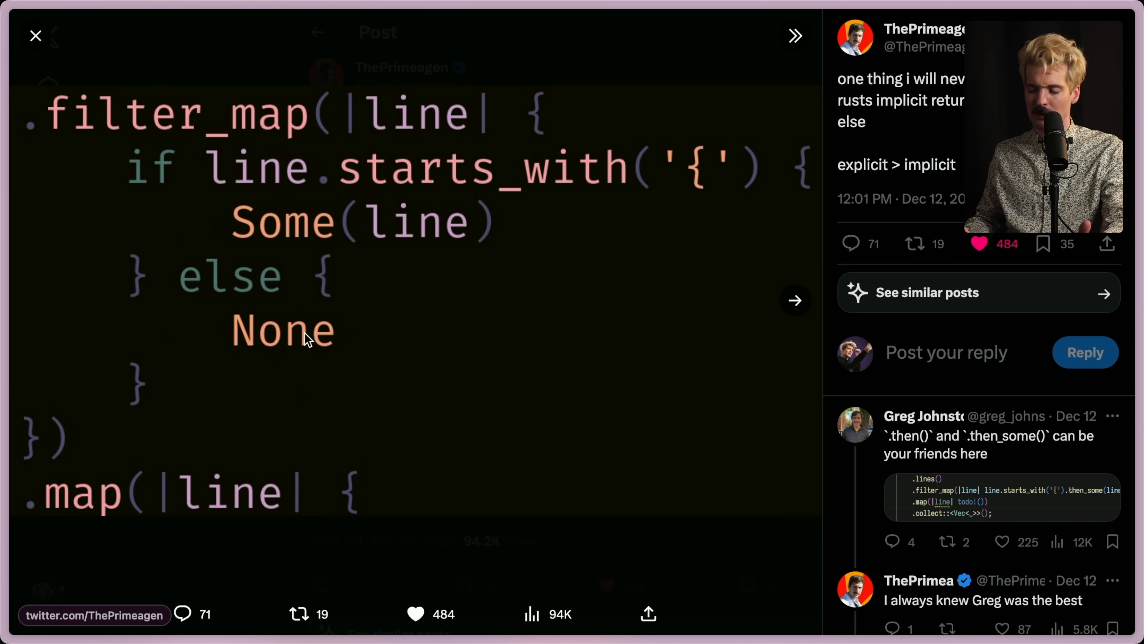
mouse_move(160, 456)
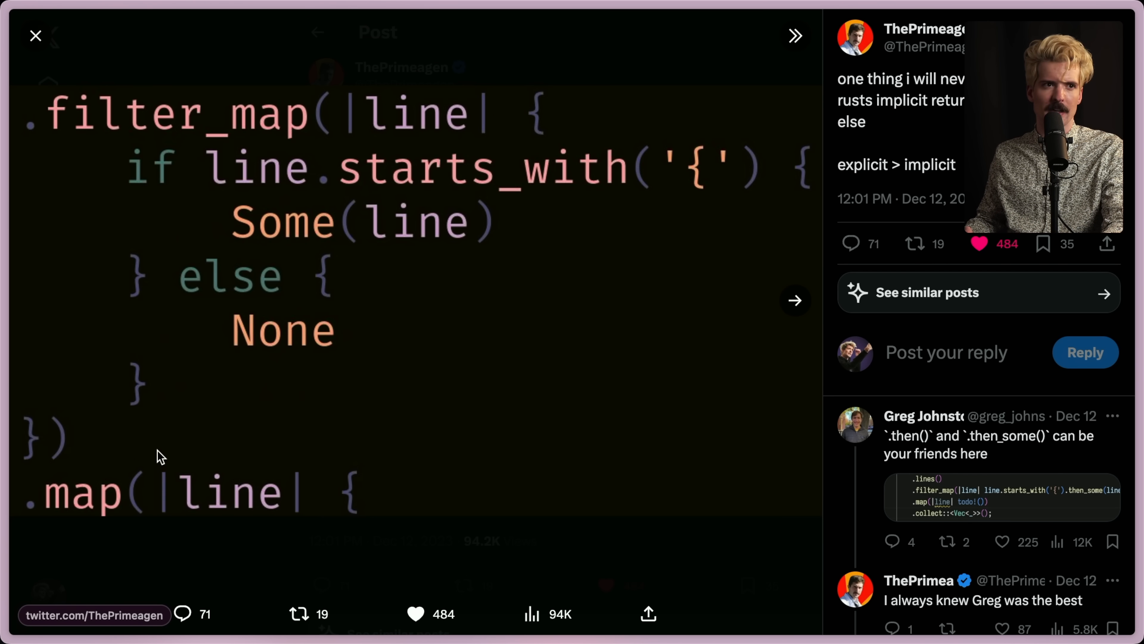
mouse_move(267, 264)
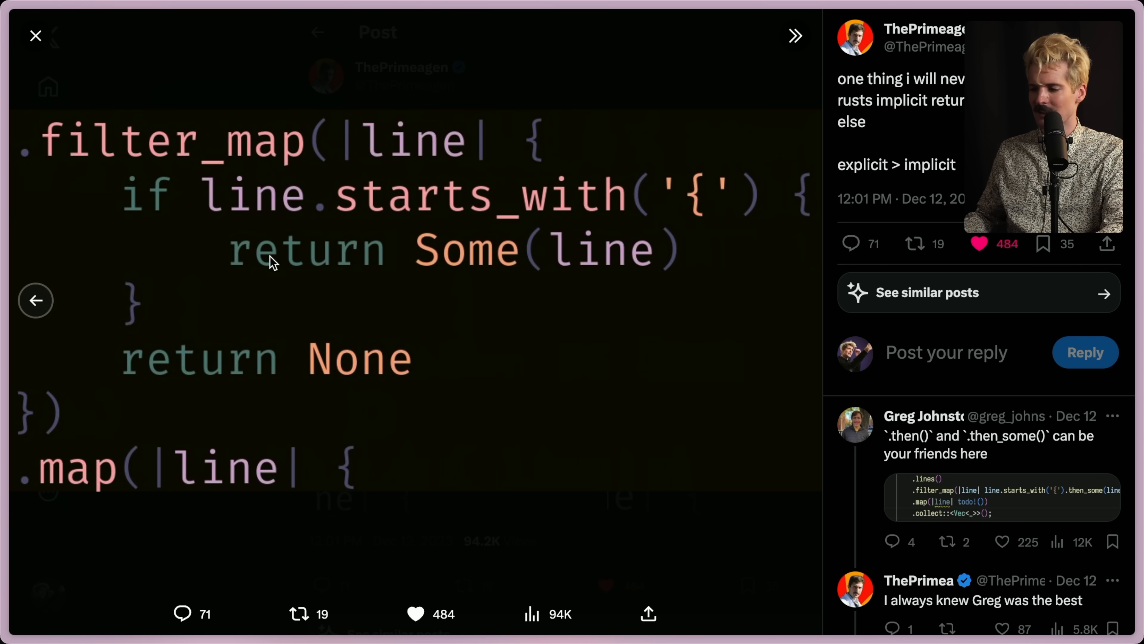
mouse_move(552, 440)
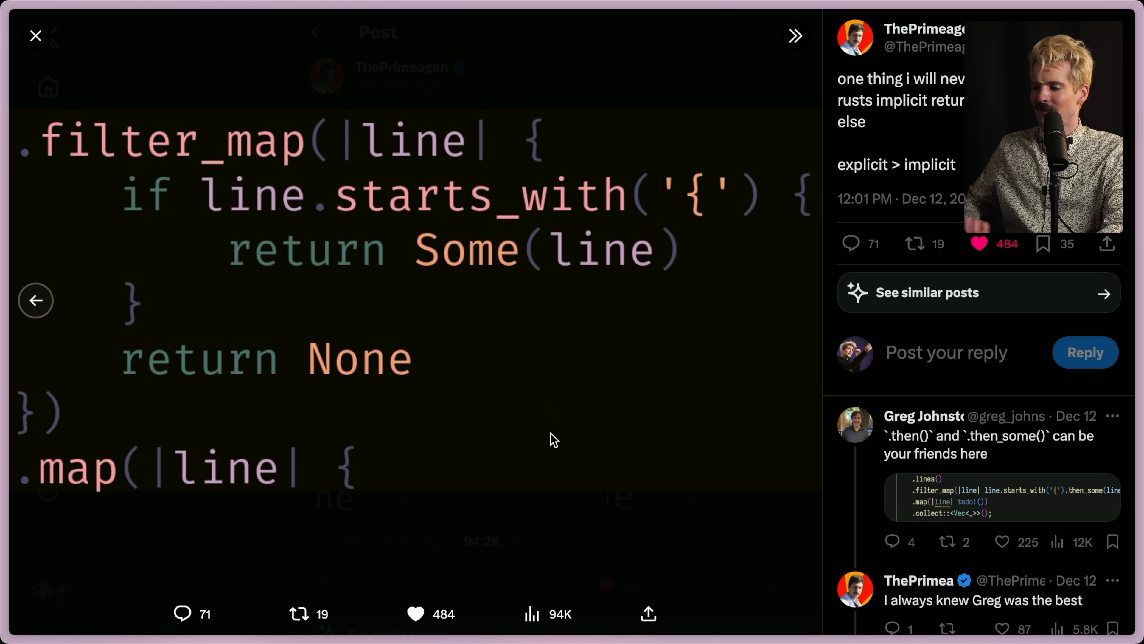
mouse_move(670, 228)
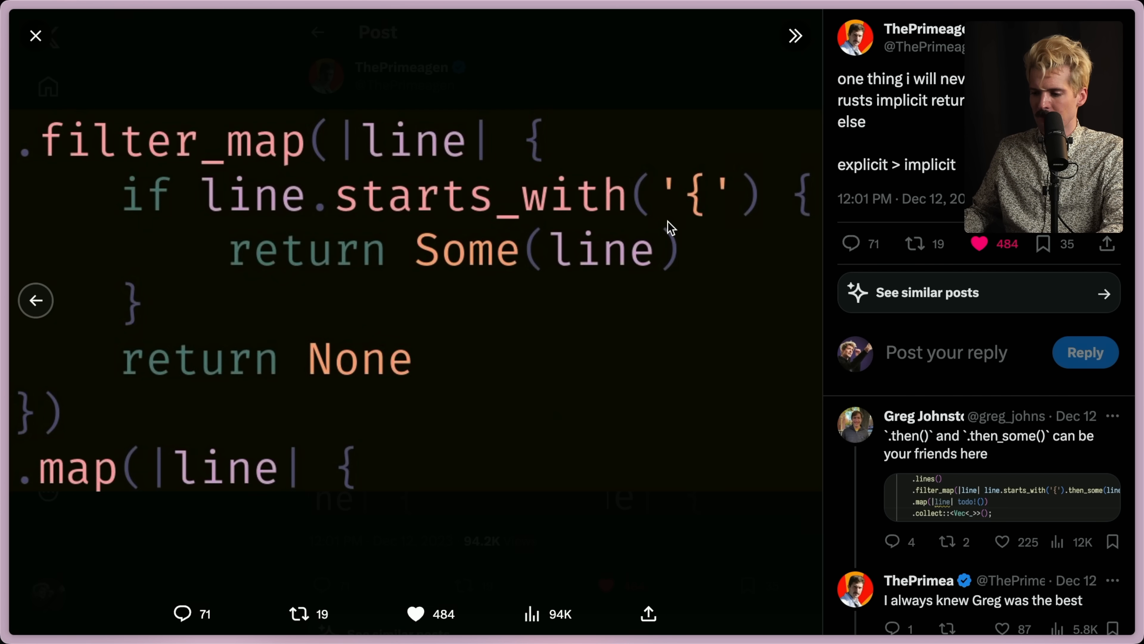
mouse_move(325, 257)
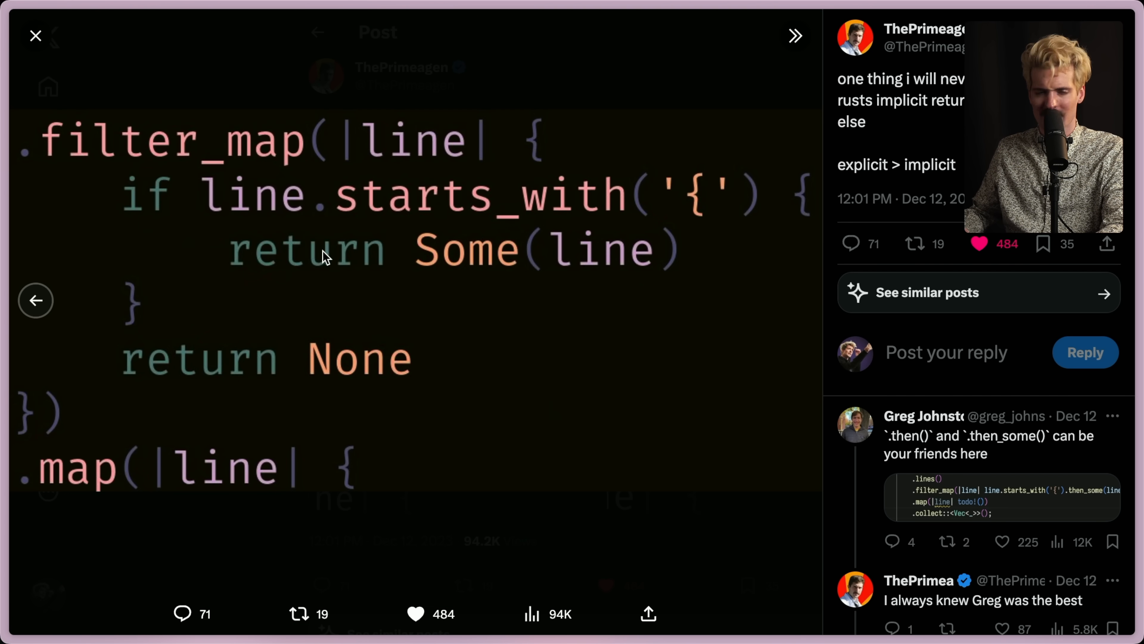
mouse_move(365, 264)
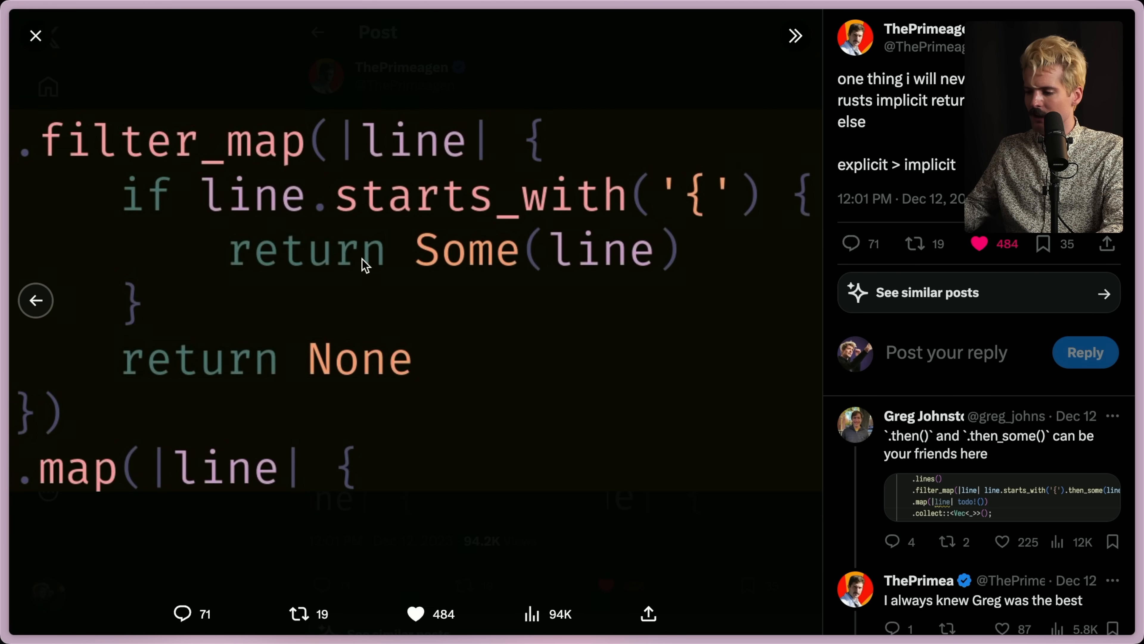
mouse_move(468, 312)
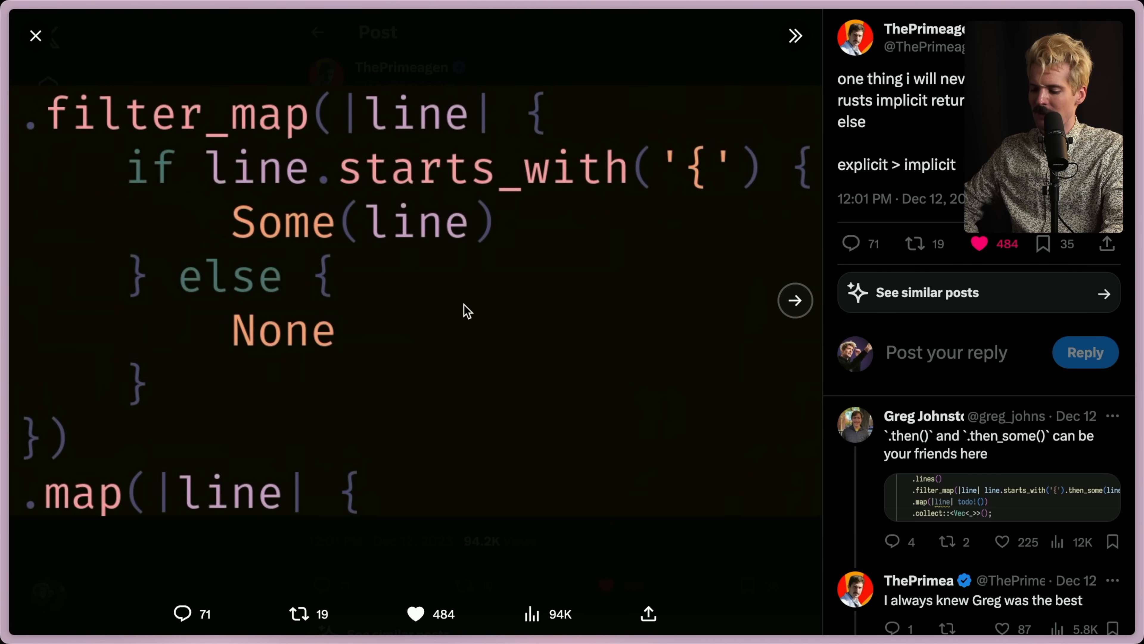
Step: Return to the post showing deeply nested code with a staircase of closing brackets
left_click(794, 300)
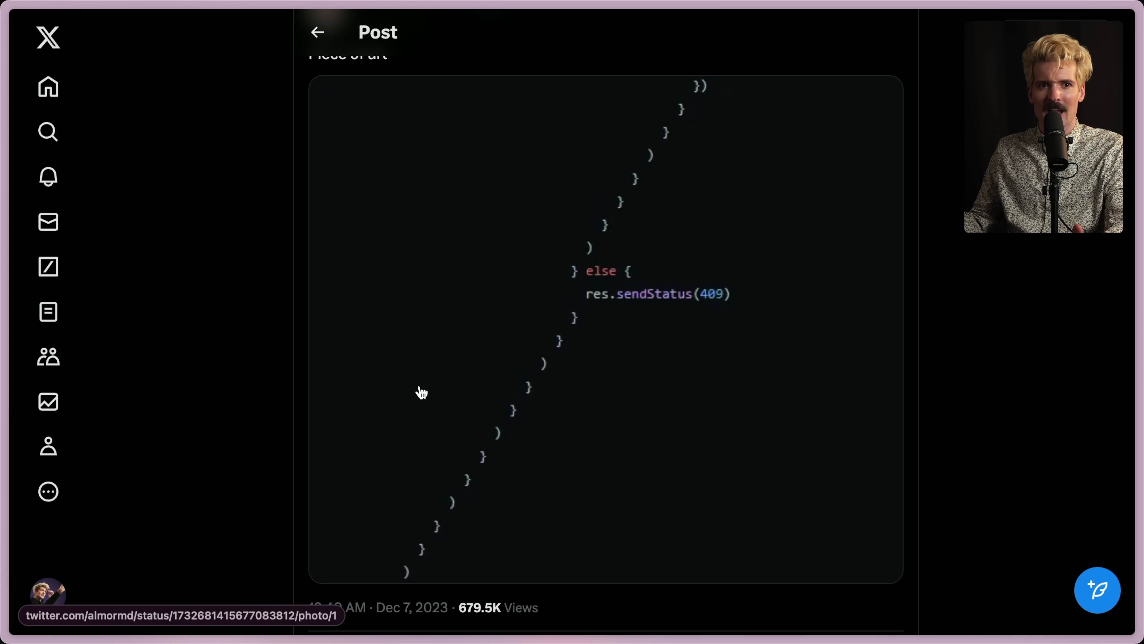
mouse_move(584, 319)
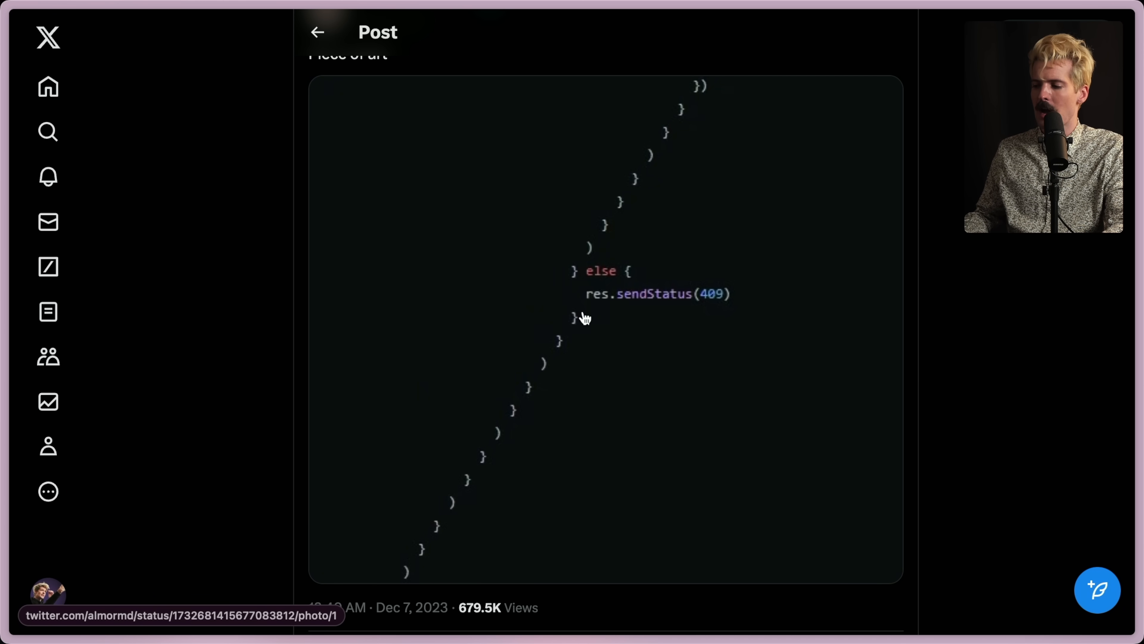
mouse_move(579, 404)
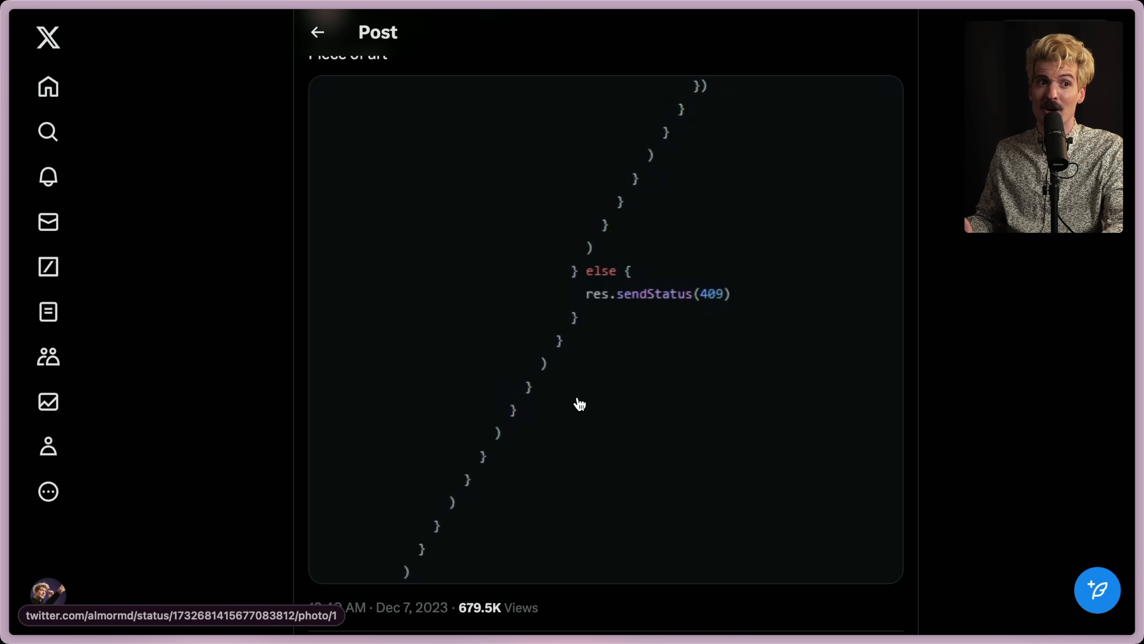
mouse_move(573, 257)
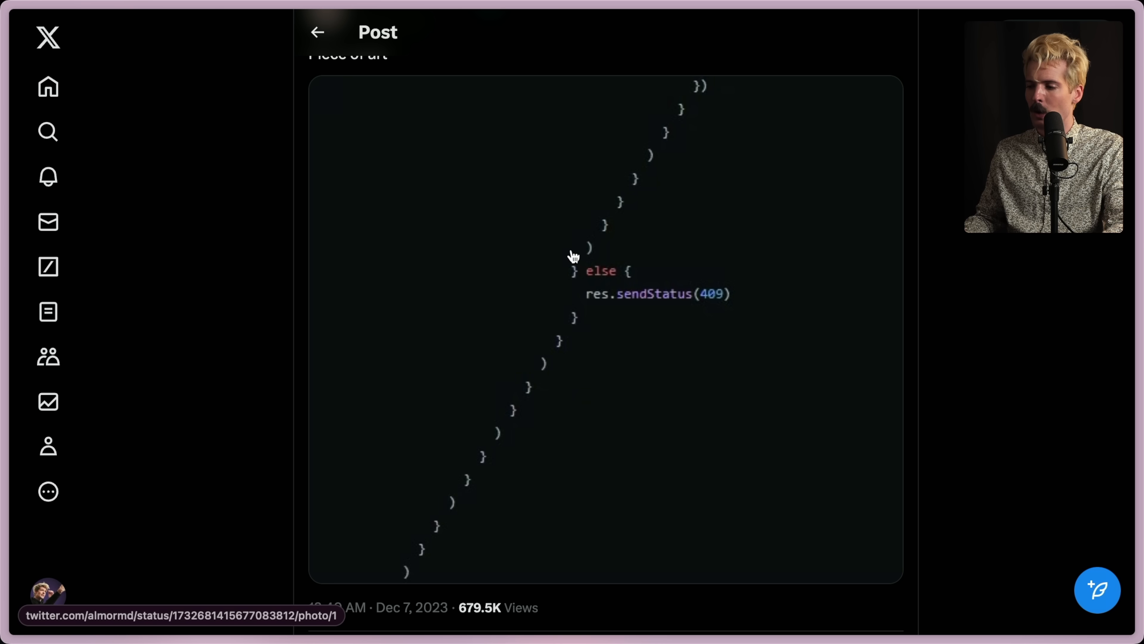
mouse_move(594, 307)
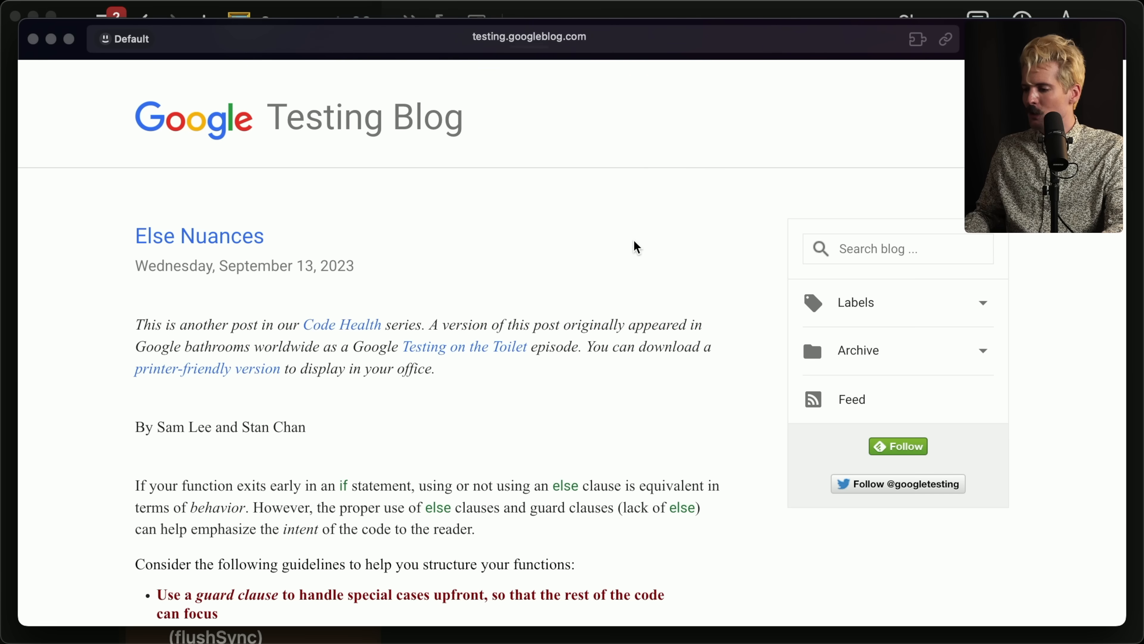
Step: Scroll the Else Nuances article's introduction, clearing the highlighted Google bathrooms sentence
scroll("down", 3)
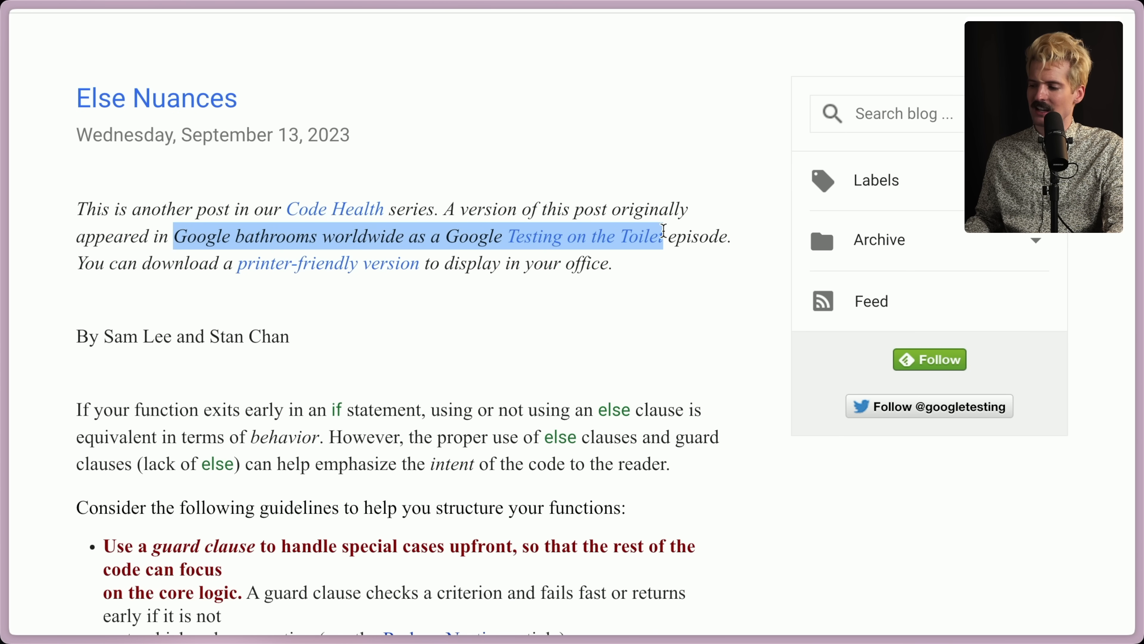
left_click(648, 273)
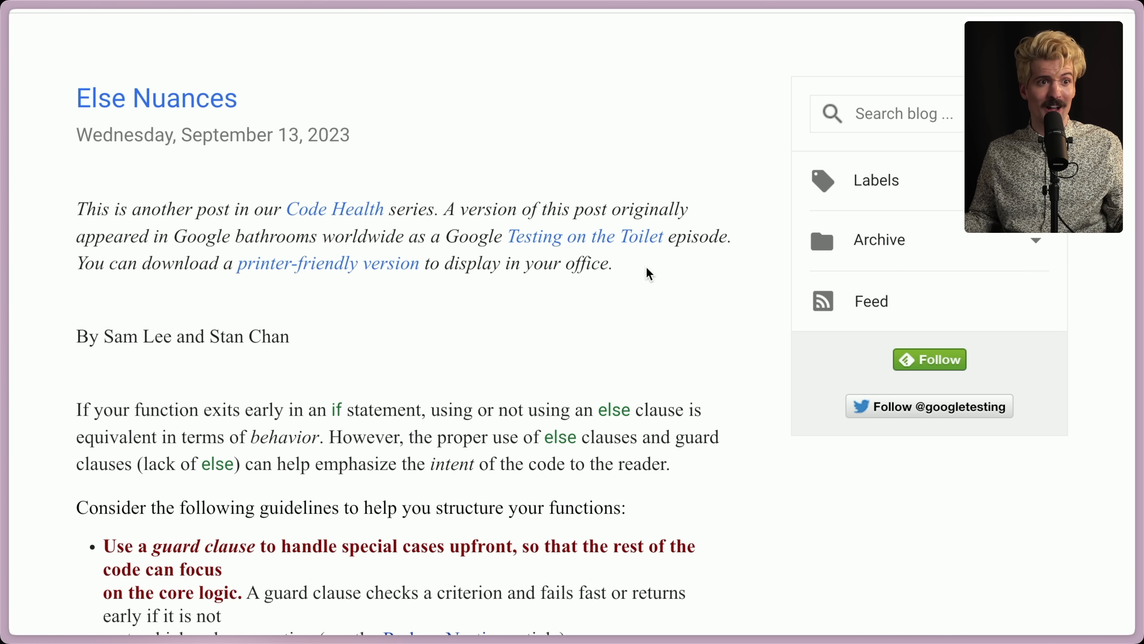
scroll("down", 3)
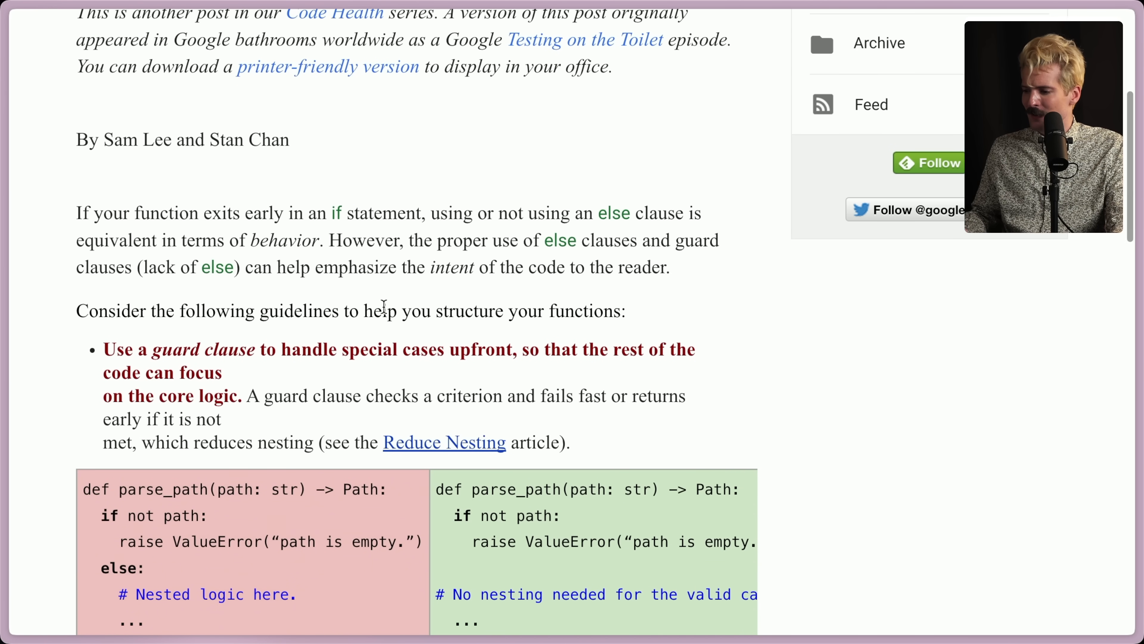
Step: Reveal the guard-clause guideline and the full right-hand parse_path example raising ValueError
scroll("down", 3)
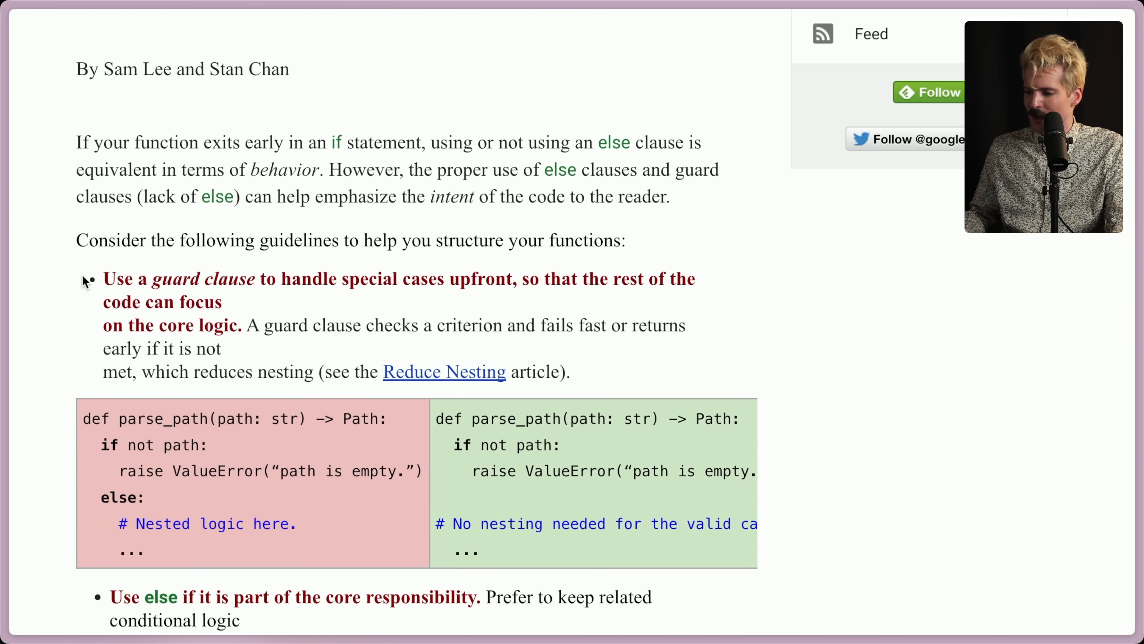
mouse_move(443, 286)
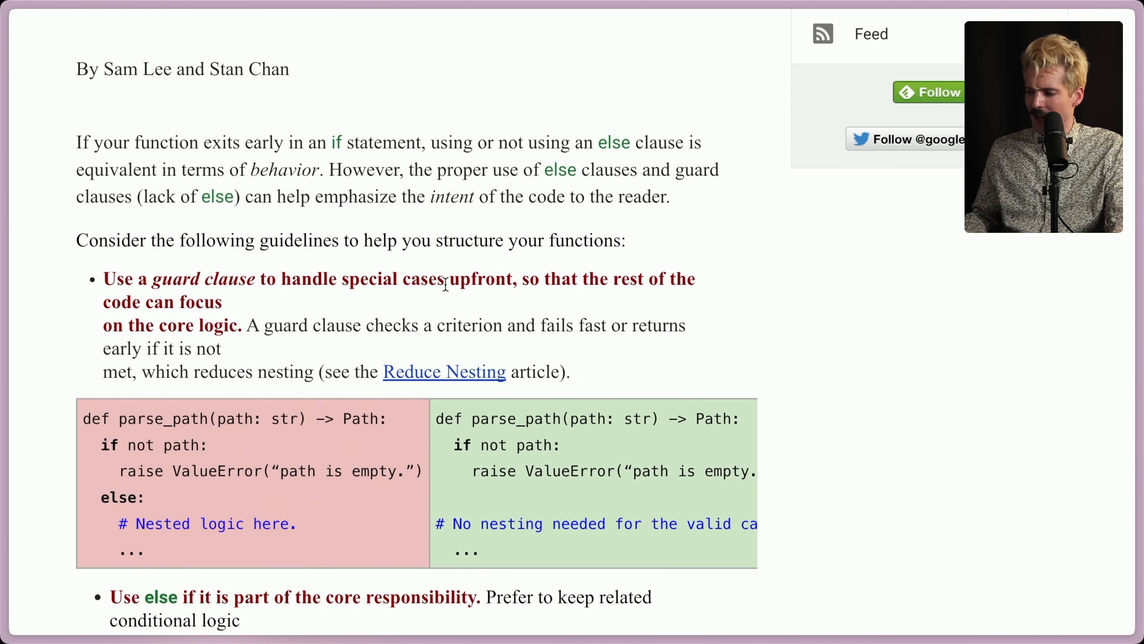
mouse_move(181, 299)
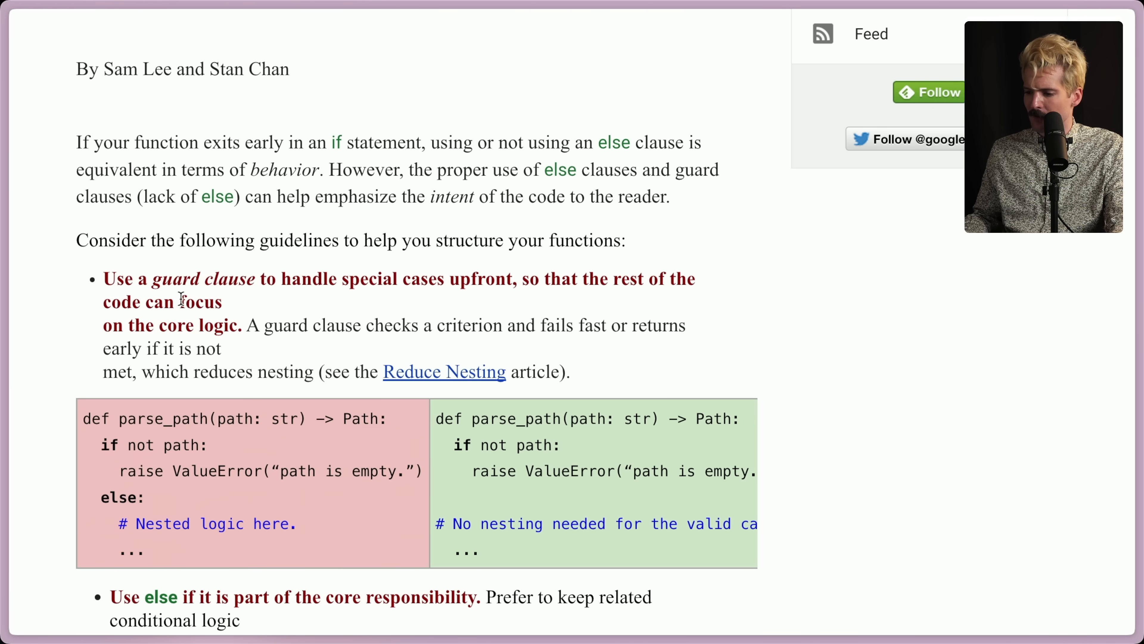
scroll("down", 3)
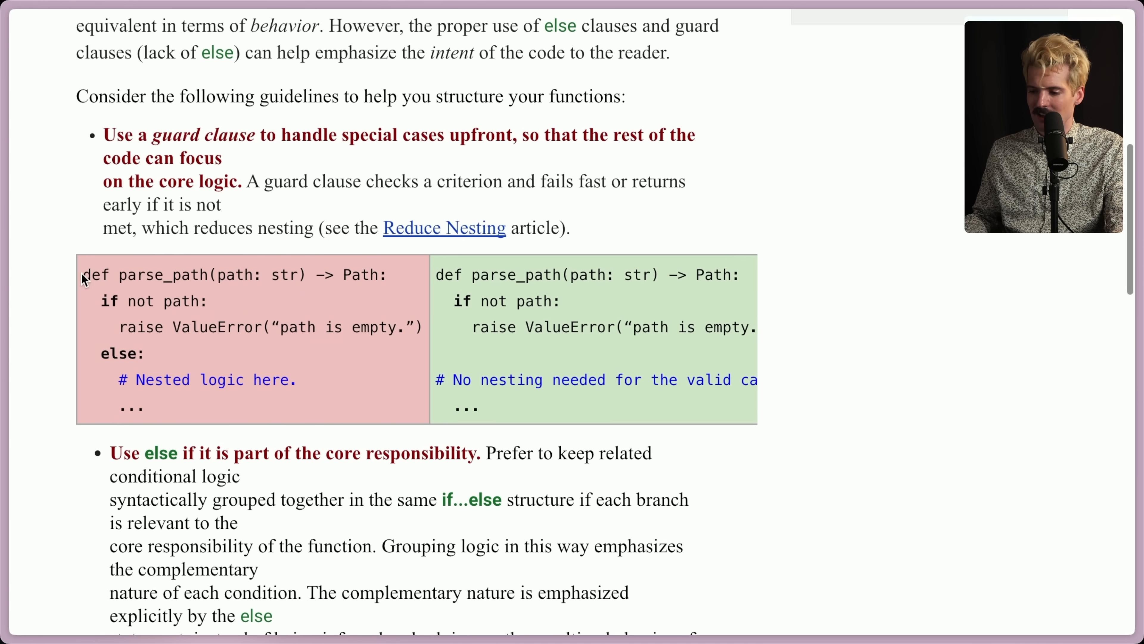
mouse_move(123, 334)
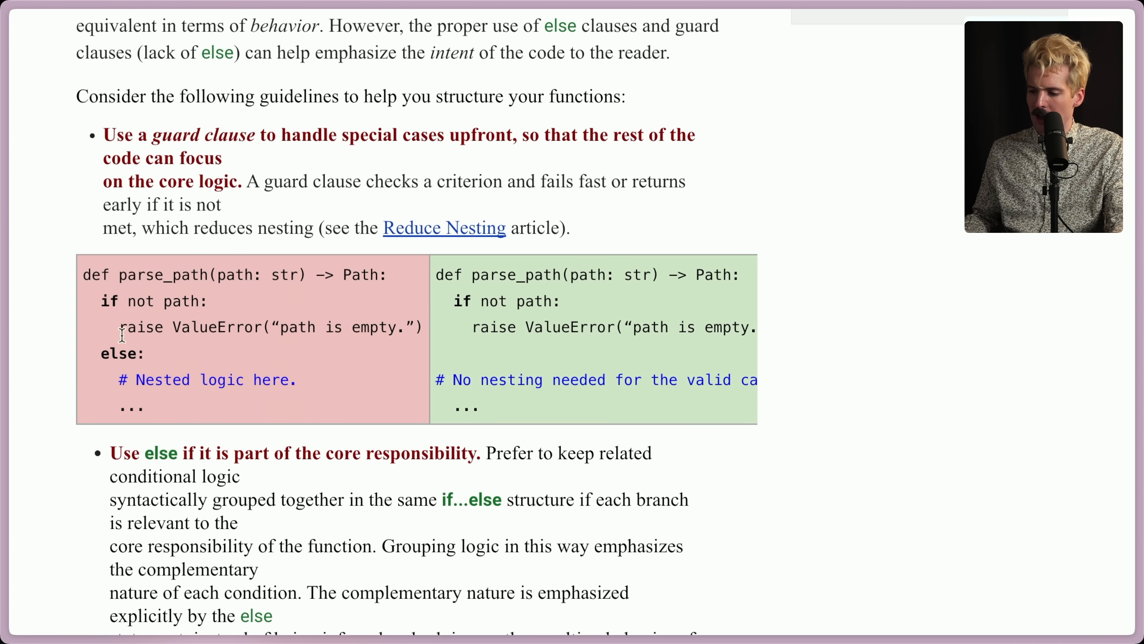
mouse_move(159, 409)
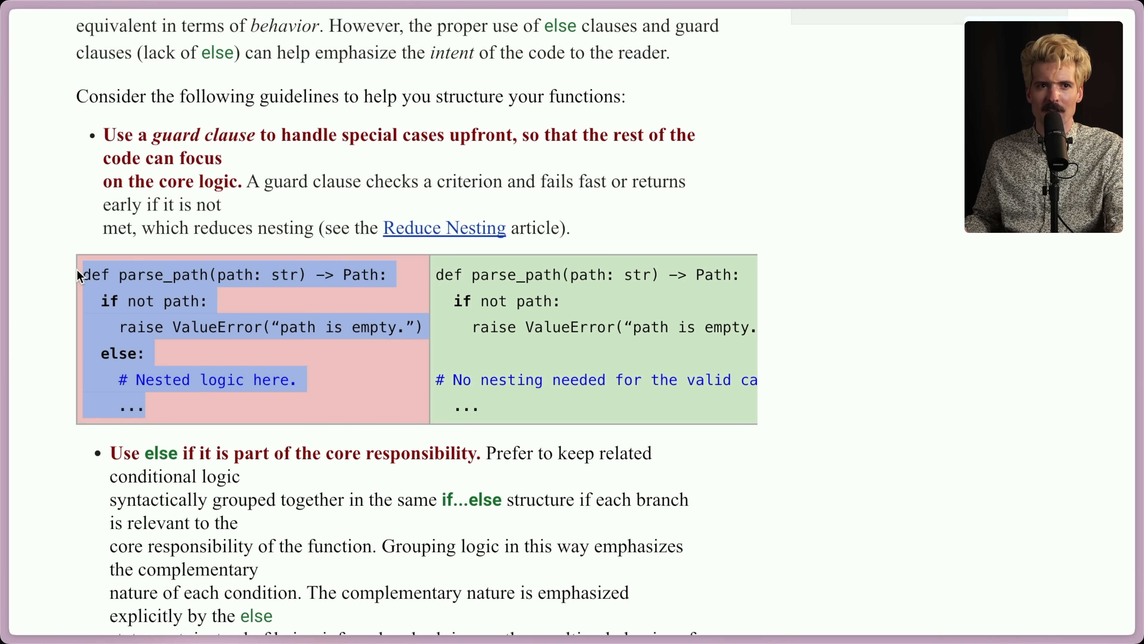
mouse_move(182, 441)
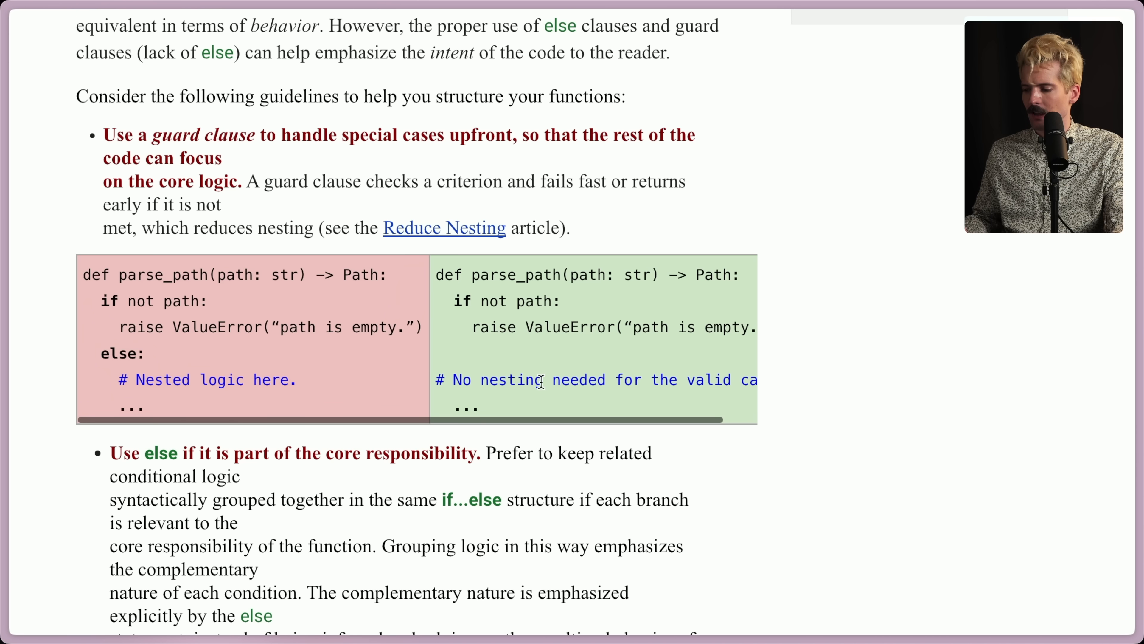
scroll("left", 3)
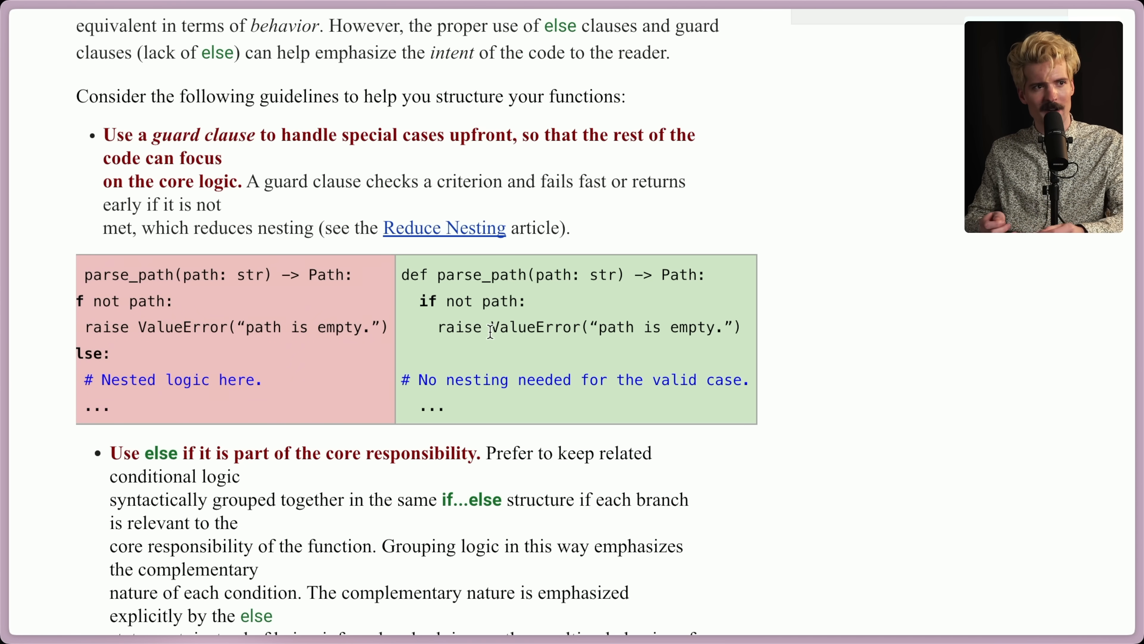
Step: Bring the 'use else for core responsibility' guideline and get_favicon comparison into view, clearing the selection
scroll("down", 3)
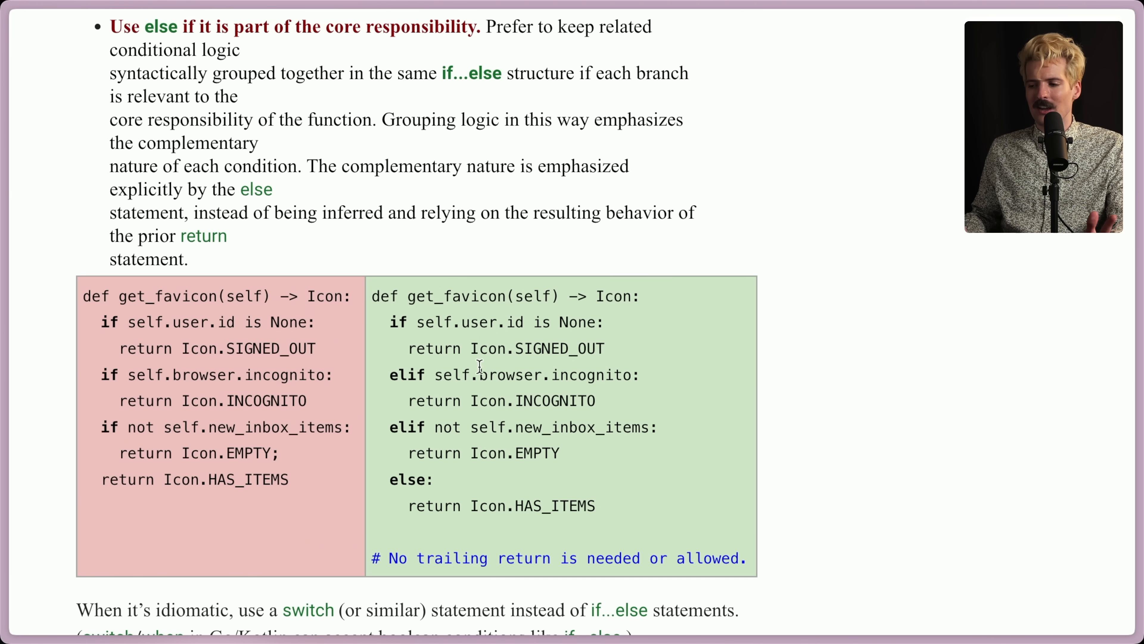
mouse_move(800, 256)
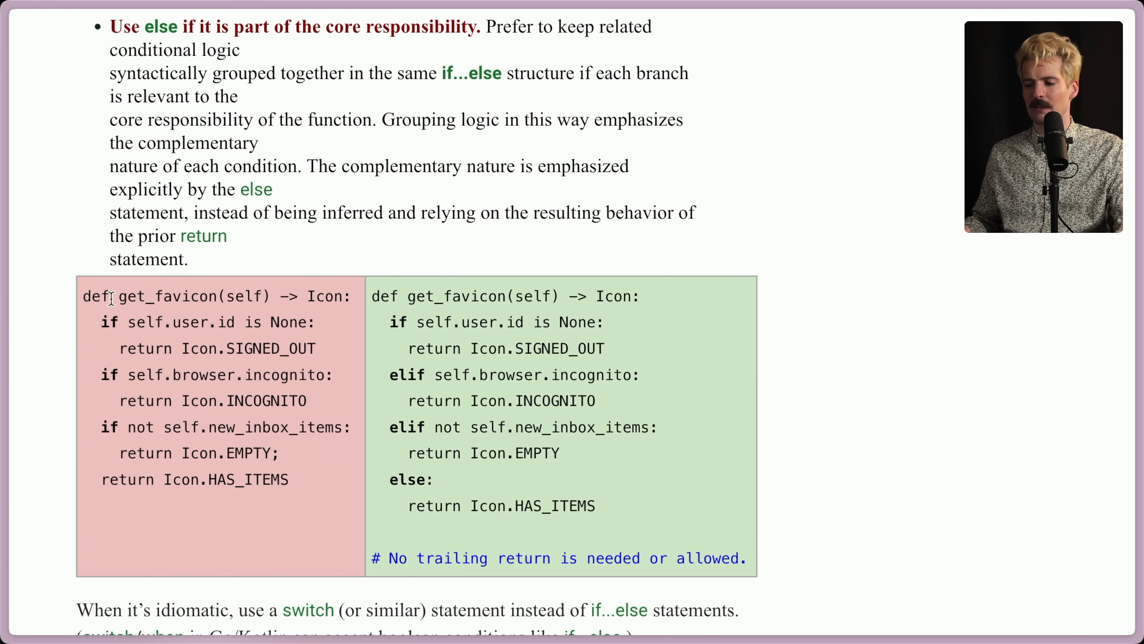
mouse_move(260, 323)
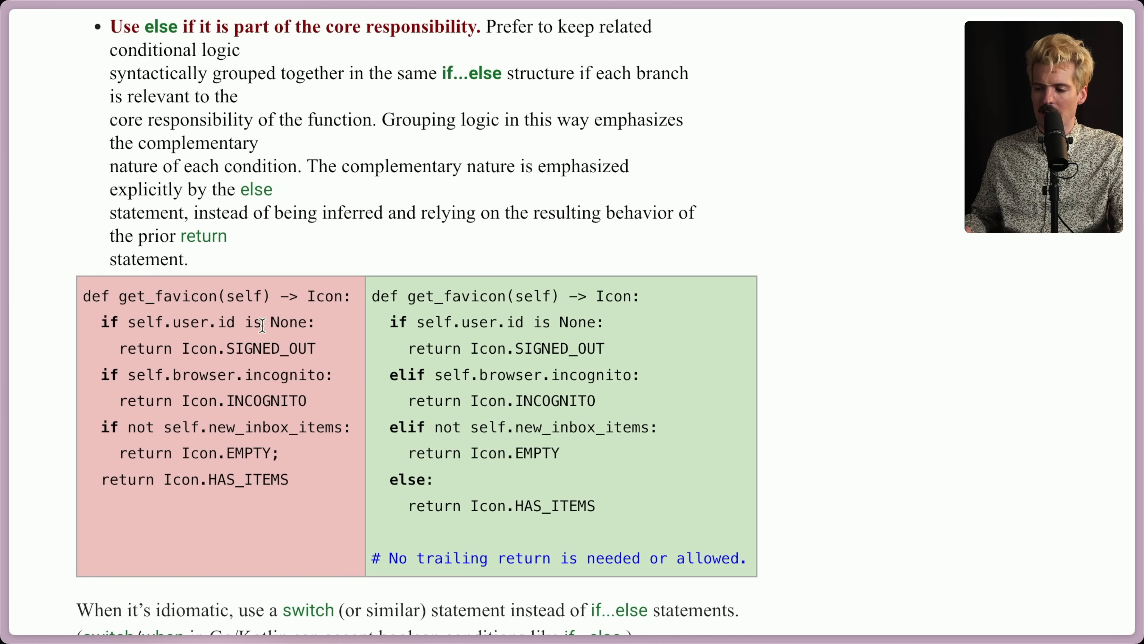
mouse_move(434, 522)
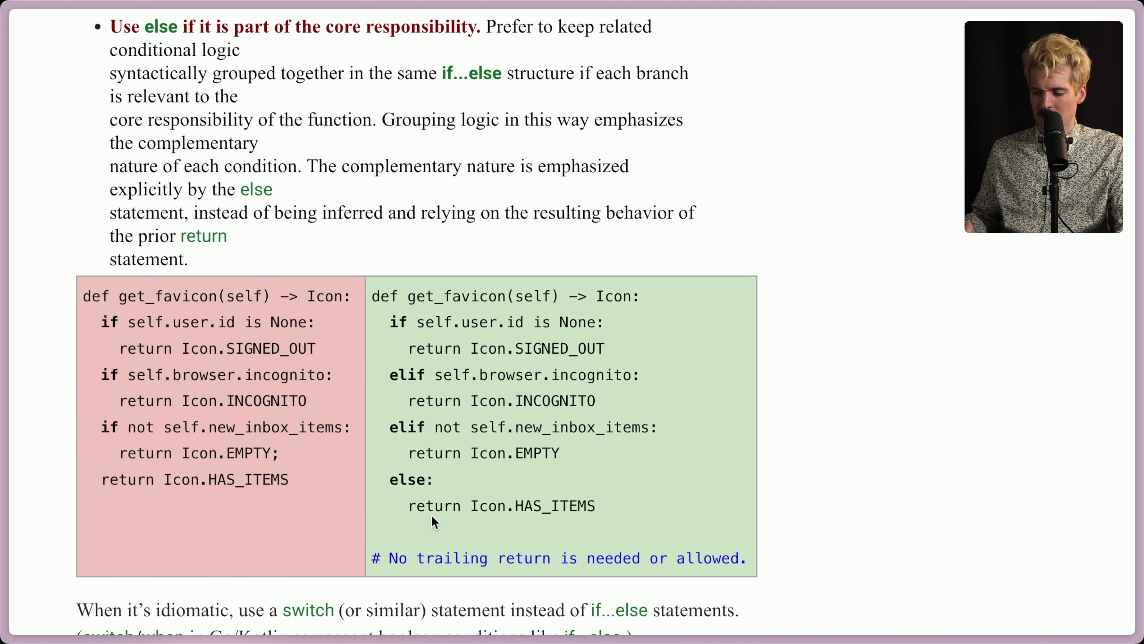
mouse_move(383, 349)
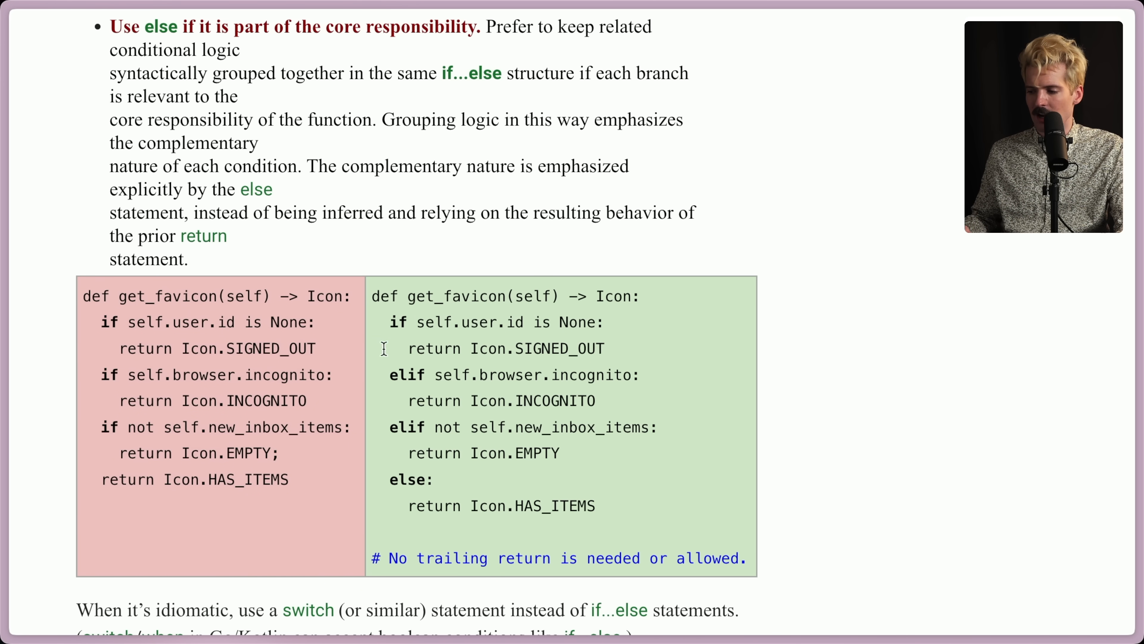
mouse_move(576, 392)
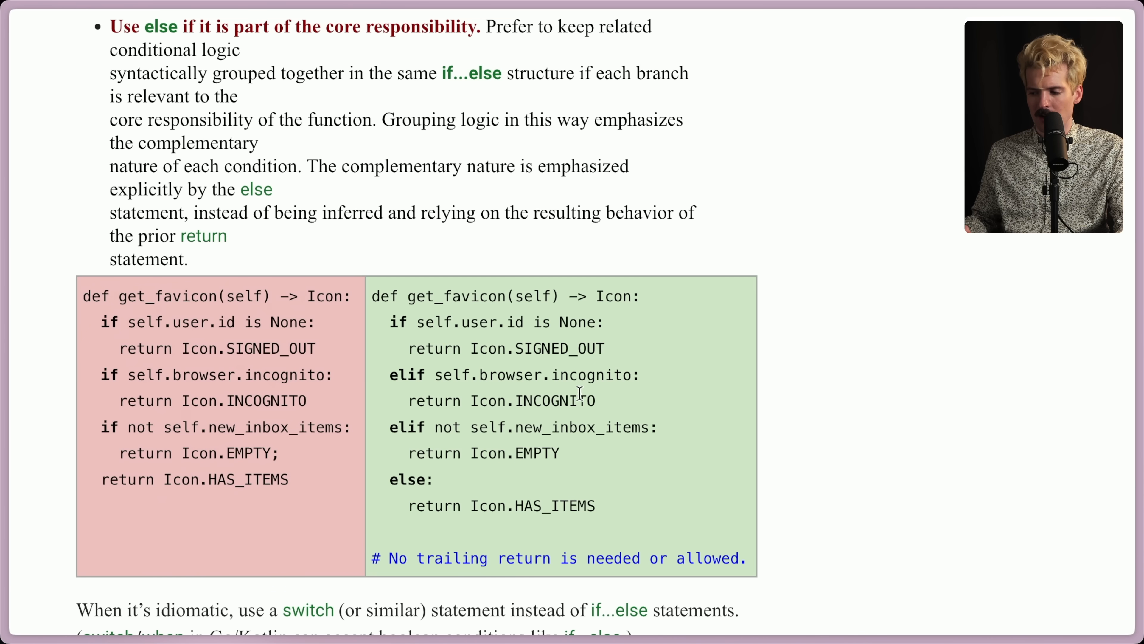
mouse_move(546, 452)
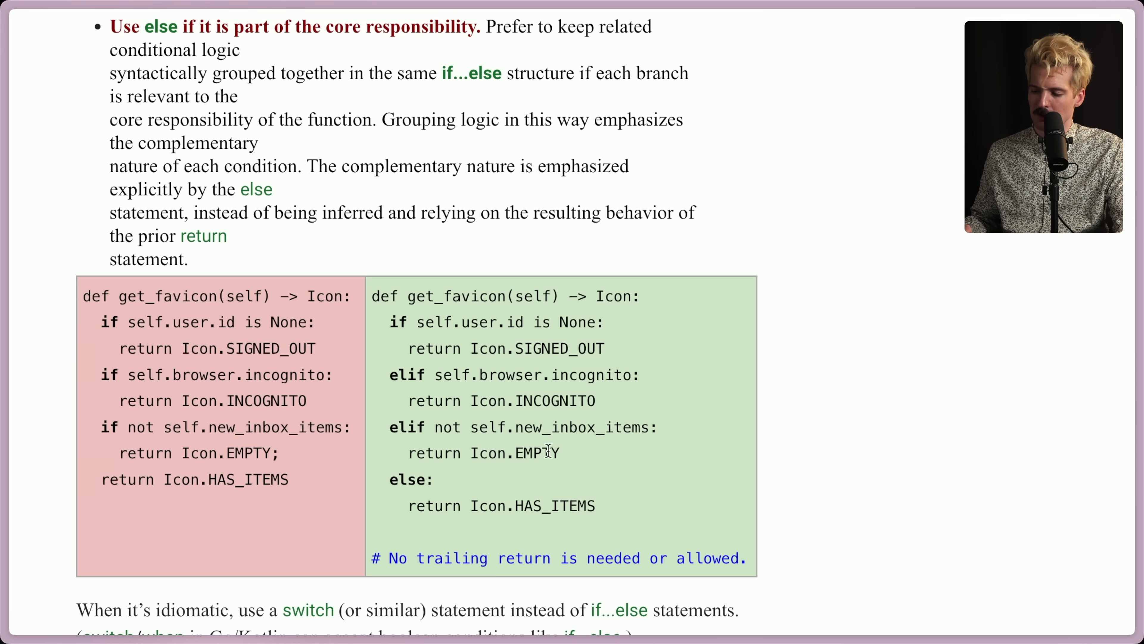
mouse_move(560, 504)
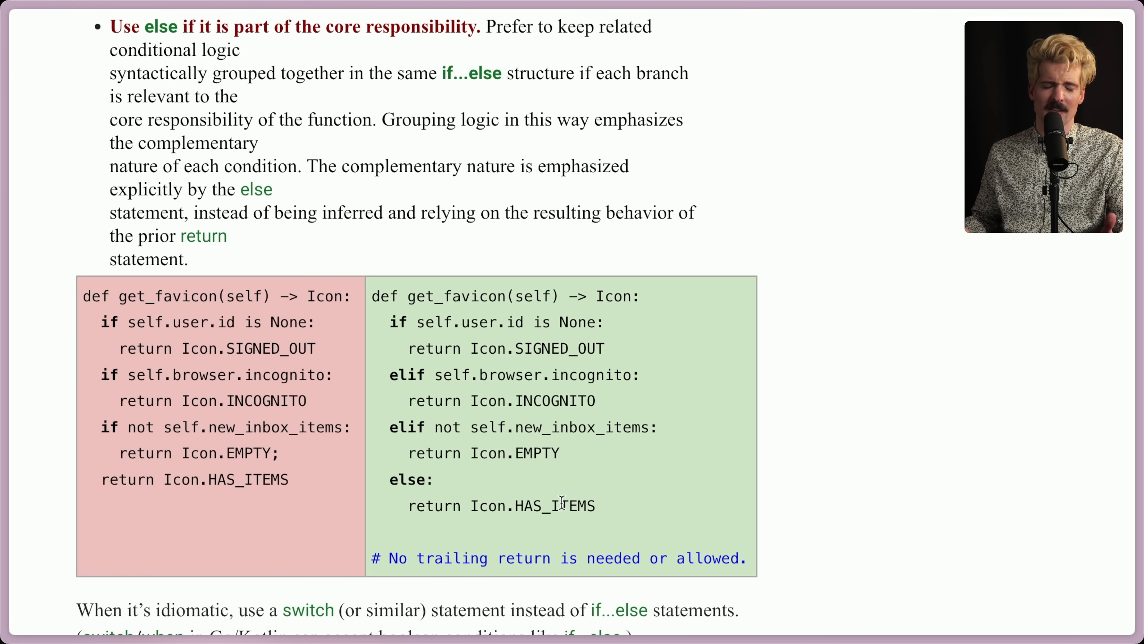
mouse_move(604, 506)
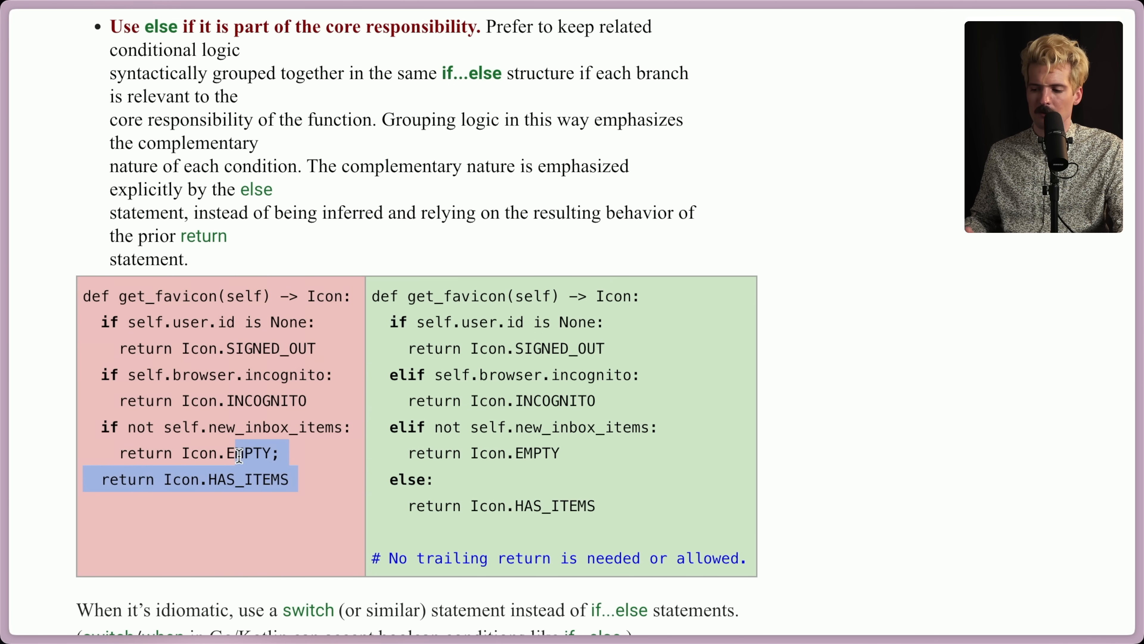
left_click(245, 479)
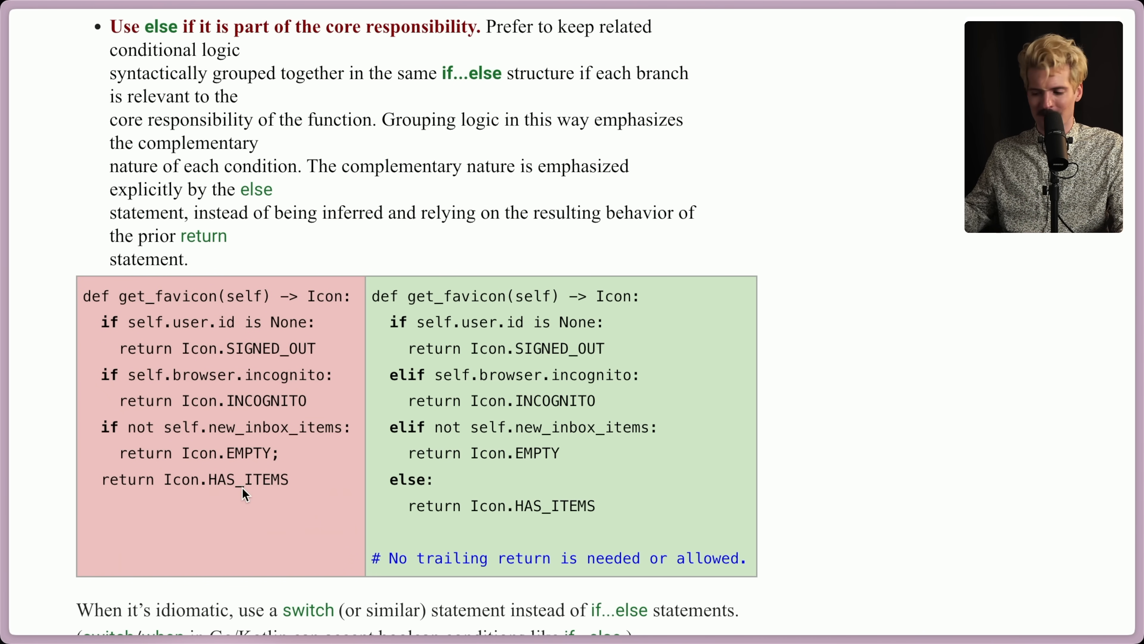
Step: Reach the closing switch-statement advice, then switch to Dan Abramov's X post on if statements
scroll("down", 3)
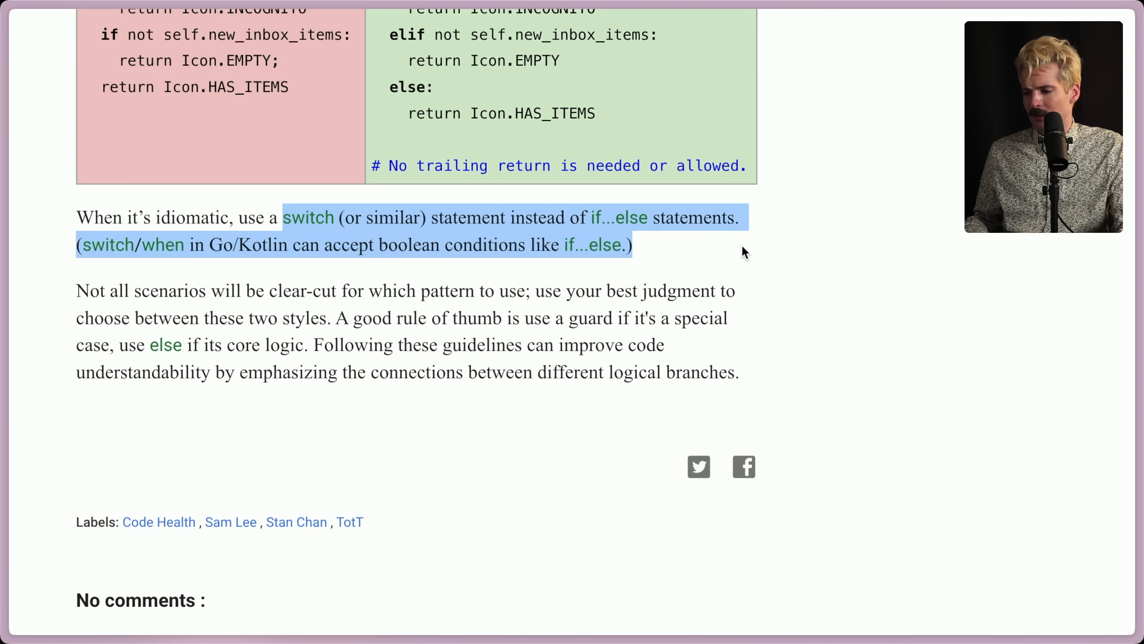
left_click(737, 255)
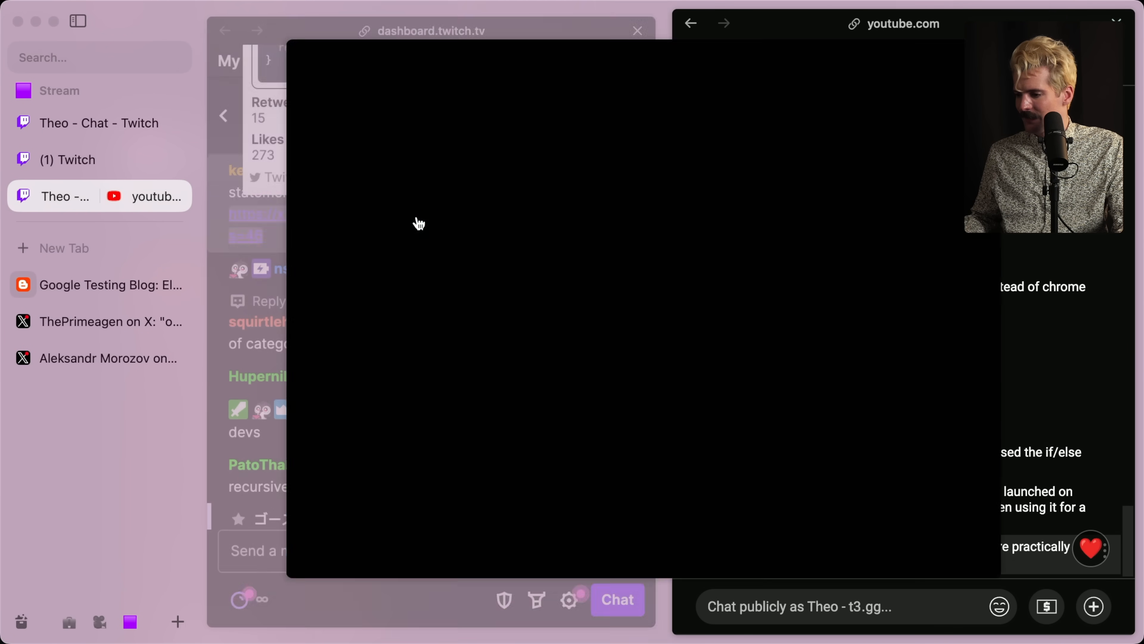
left_click(98, 284)
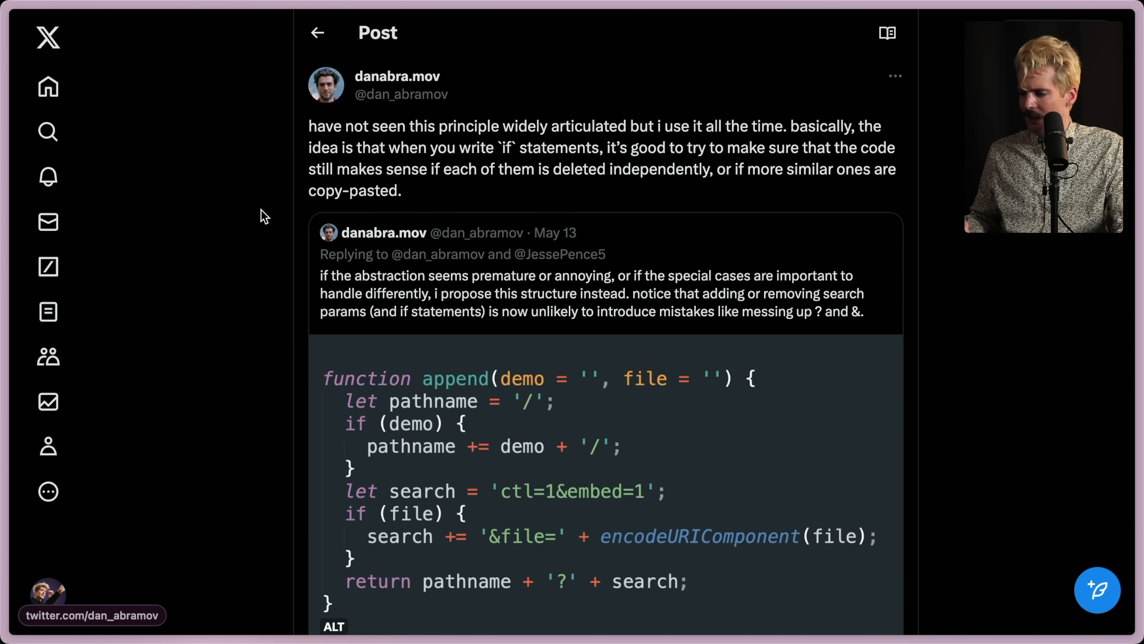
mouse_move(425, 160)
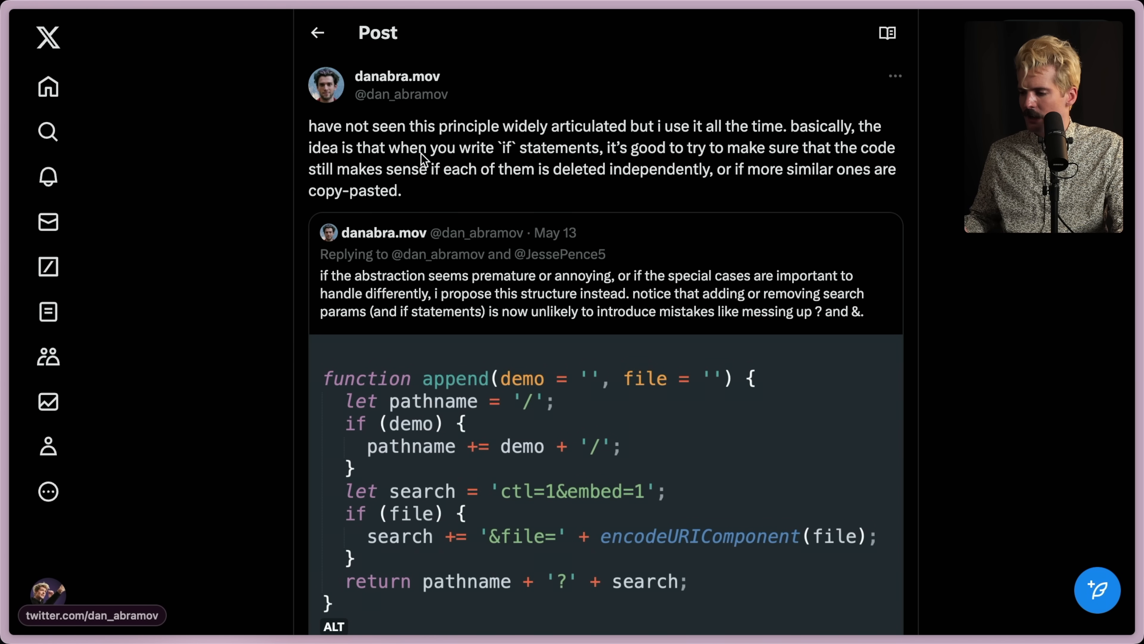
mouse_move(908, 137)
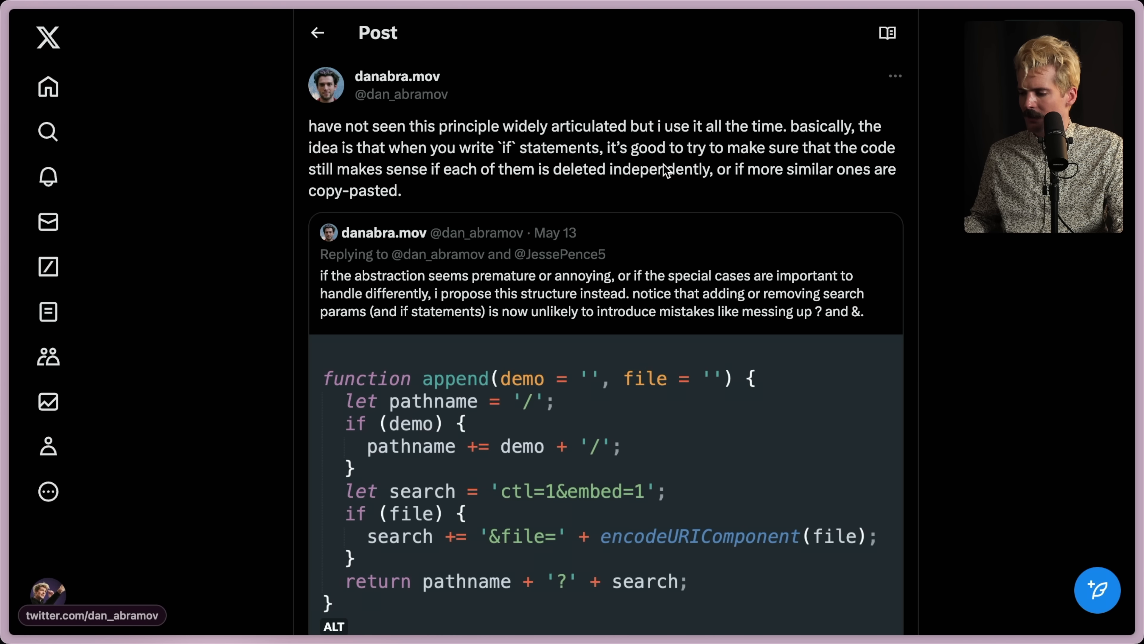
mouse_move(435, 202)
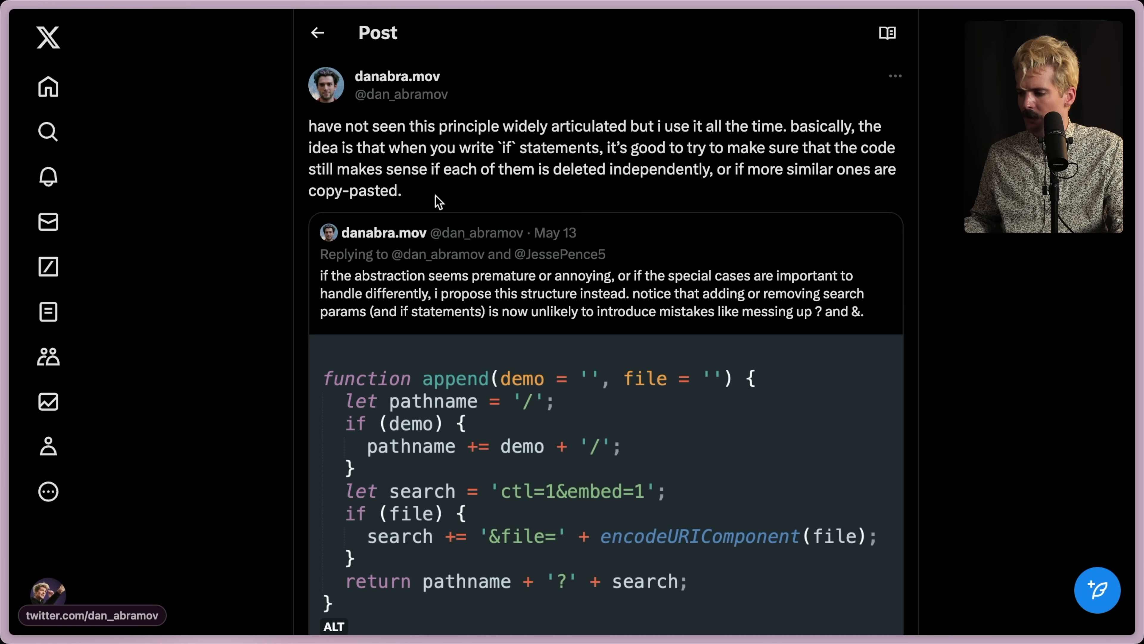
mouse_move(480, 202)
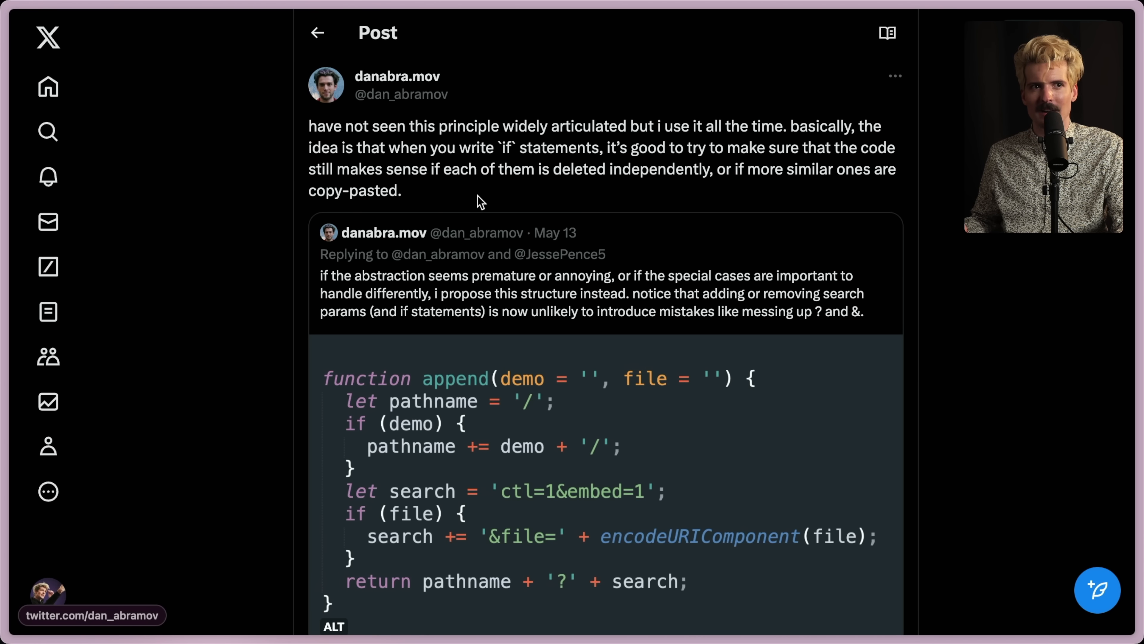
Step: Scroll the thread so the full append() code image, post date and view count are visible
scroll("down", 3)
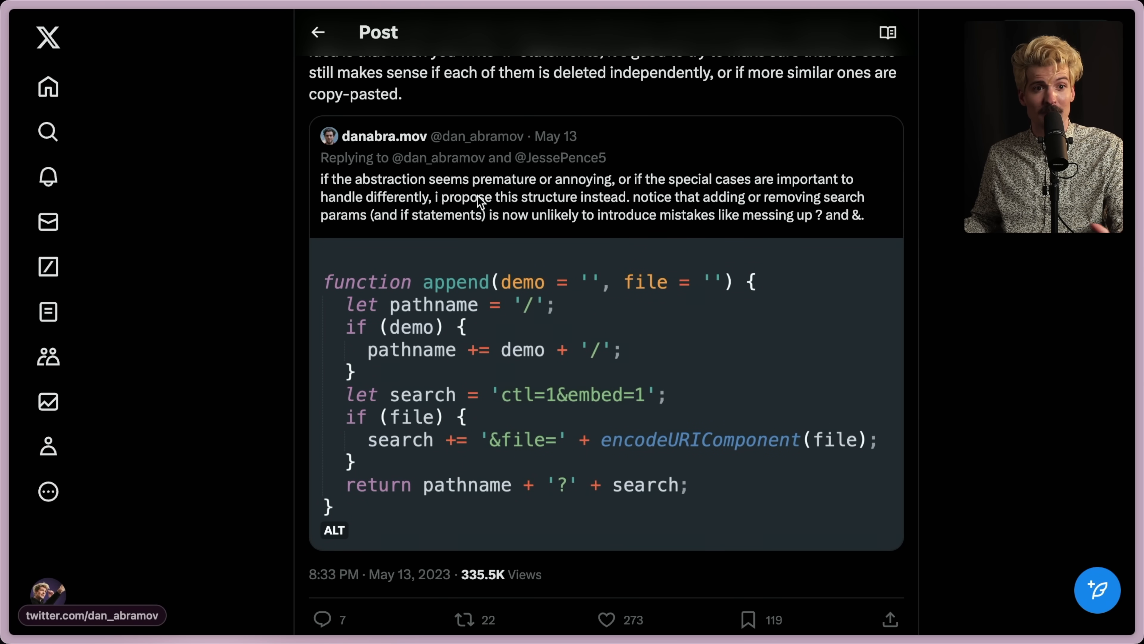
scroll("down", 3)
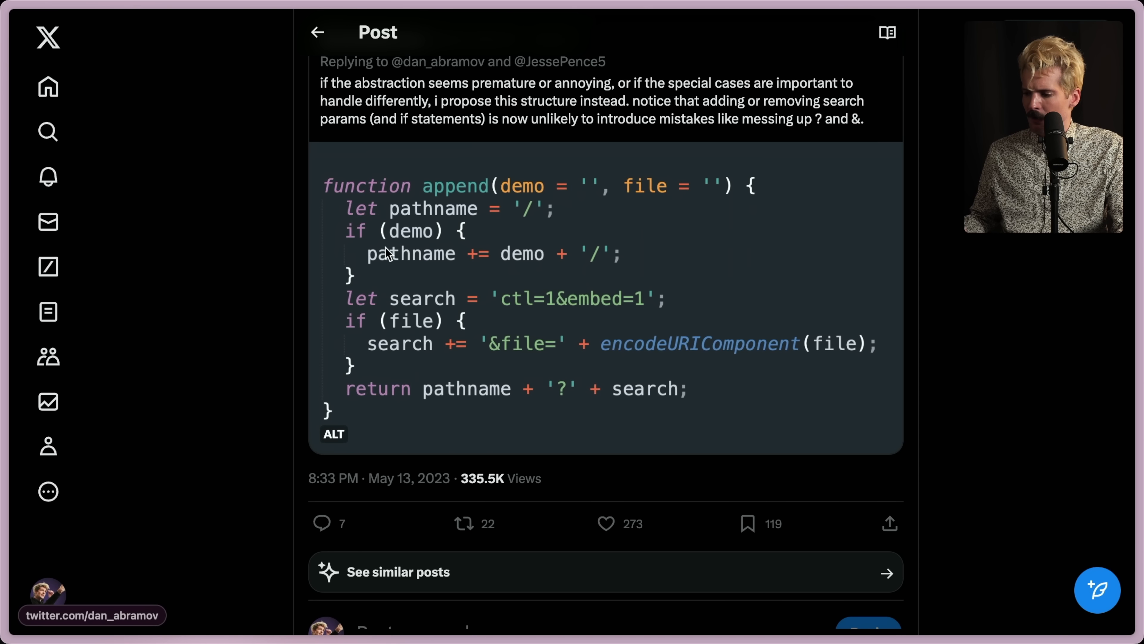
mouse_move(475, 295)
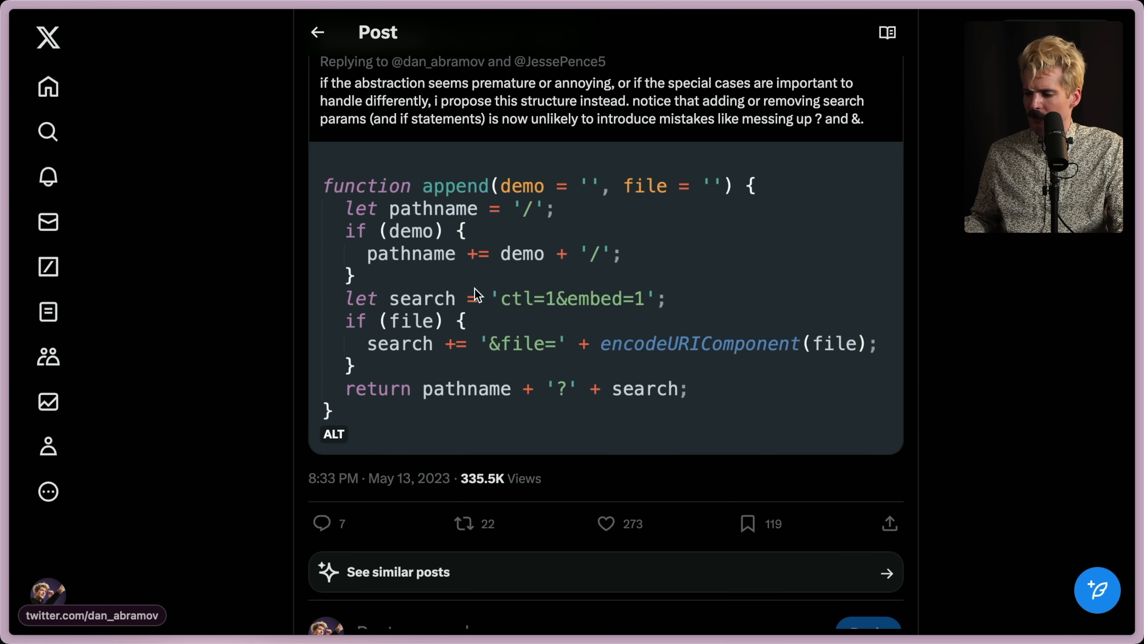
mouse_move(653, 360)
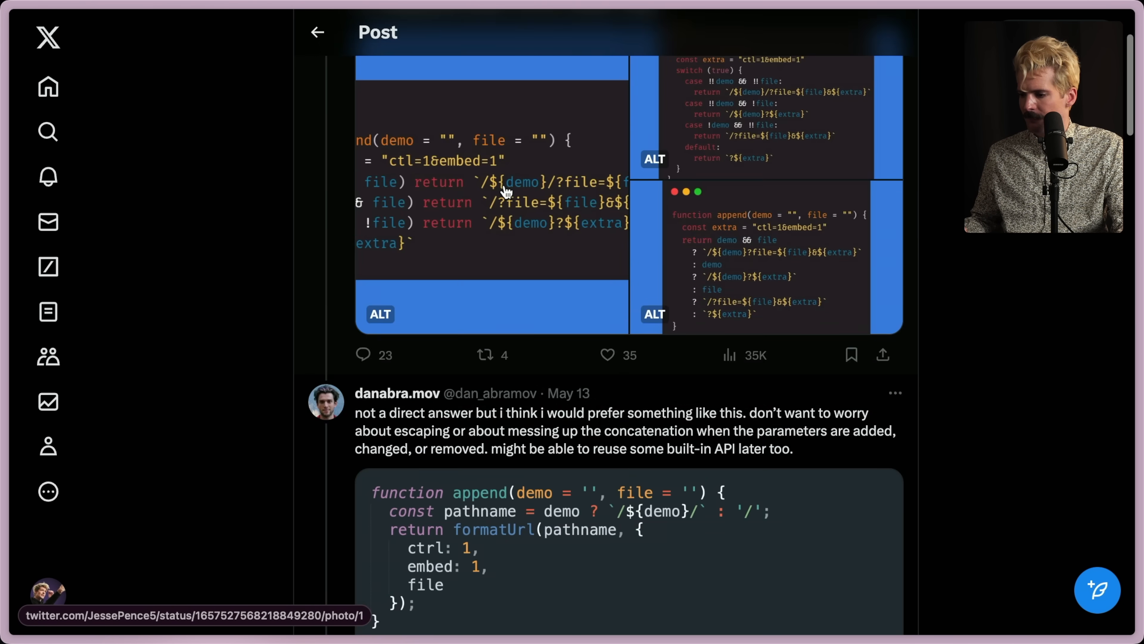
left_click(503, 189)
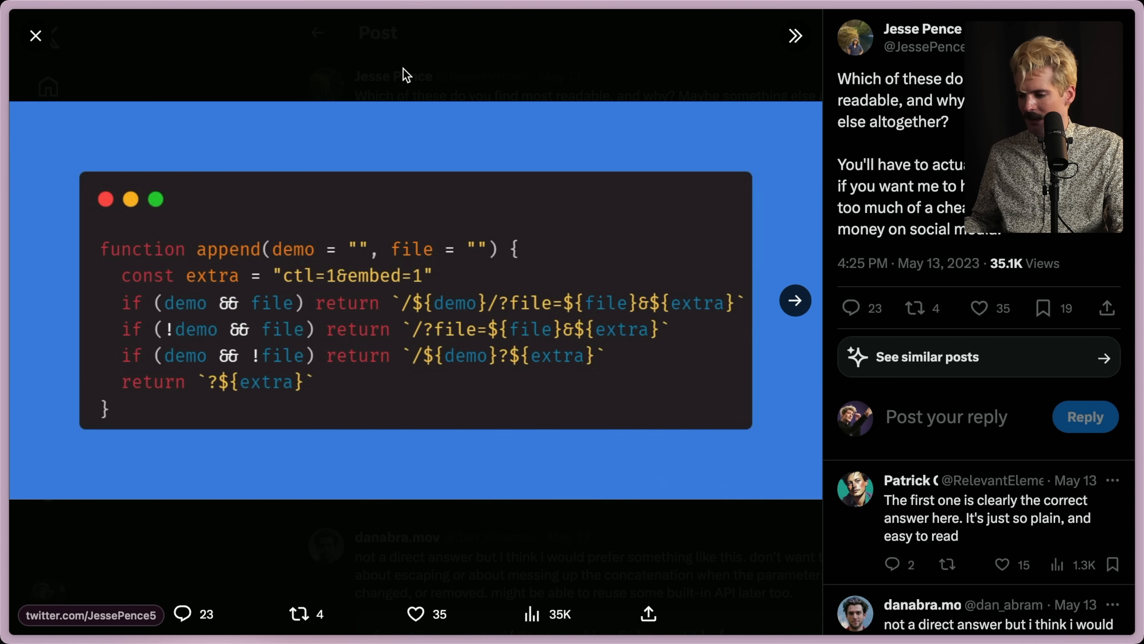
left_click(794, 300)
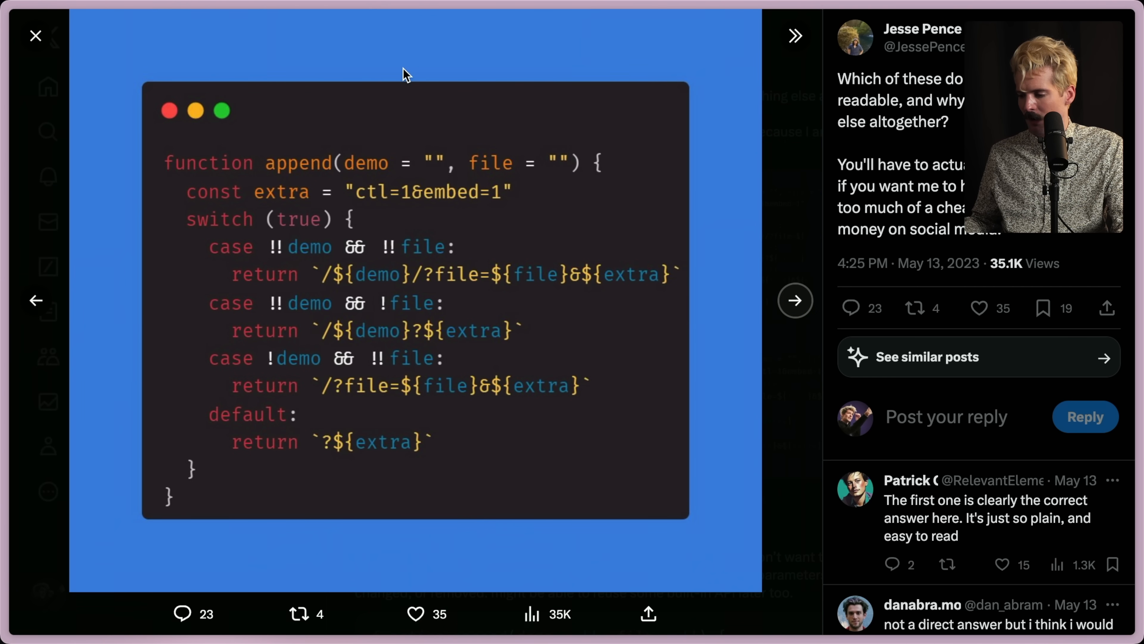
left_click(795, 300)
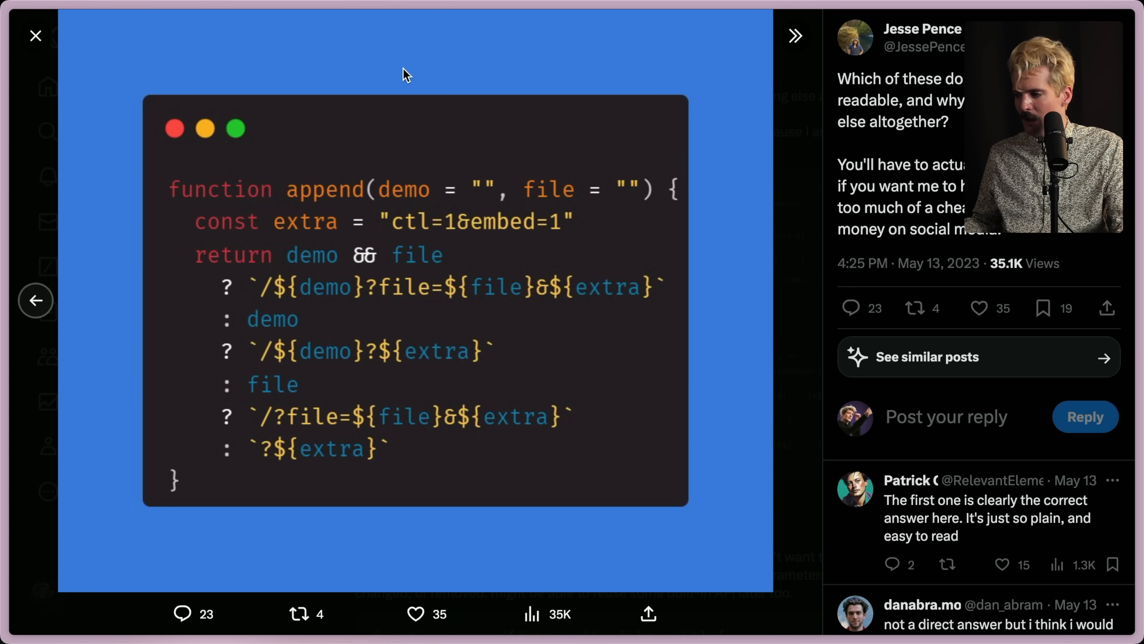
left_click(36, 35)
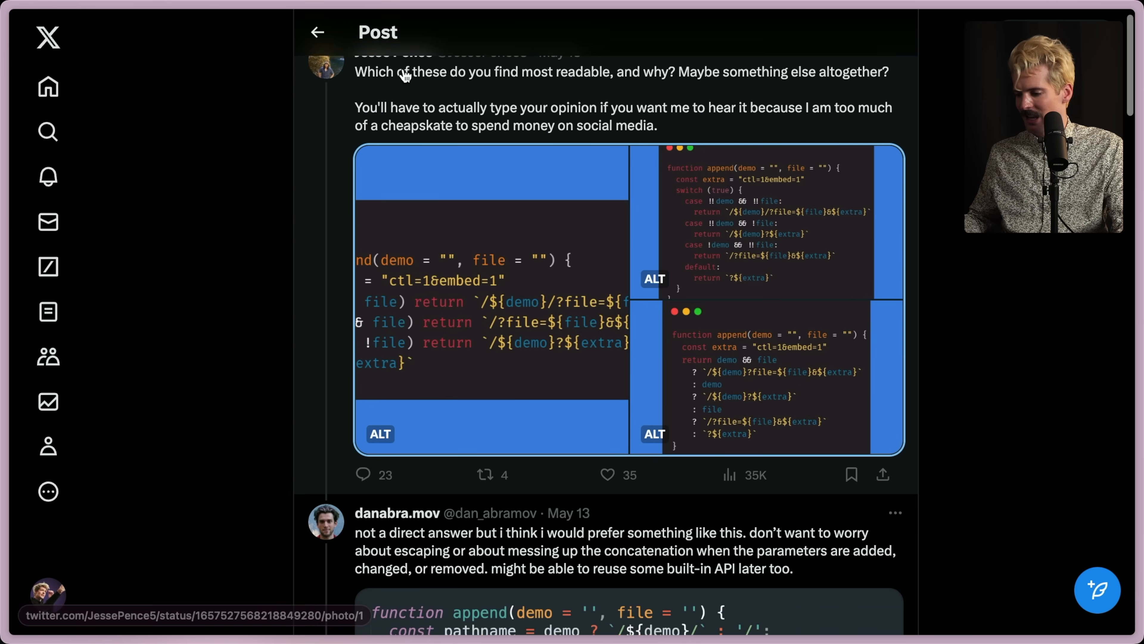
Step: Scroll down to the three-versions post showing the if-statement version of append
scroll("down", 3)
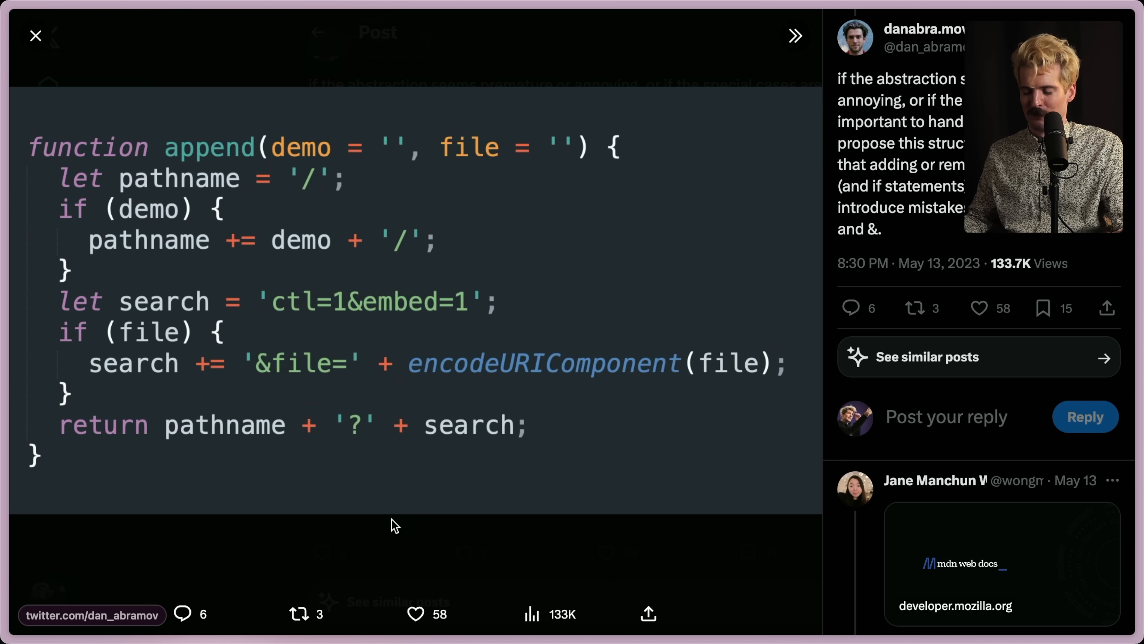
scroll("down", 3)
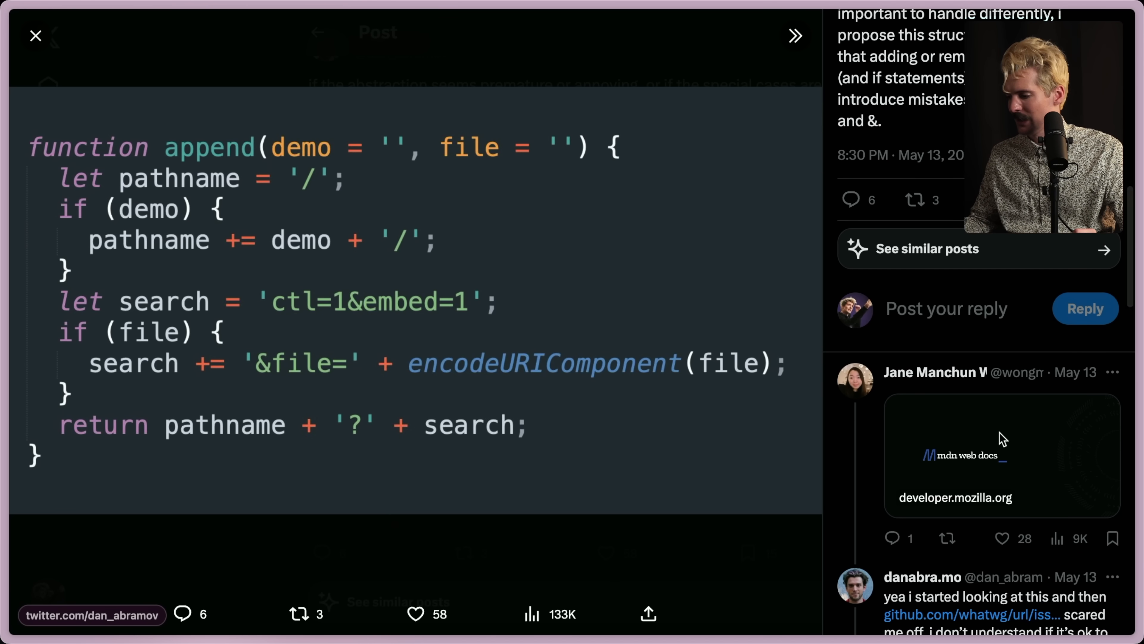
mouse_move(468, 370)
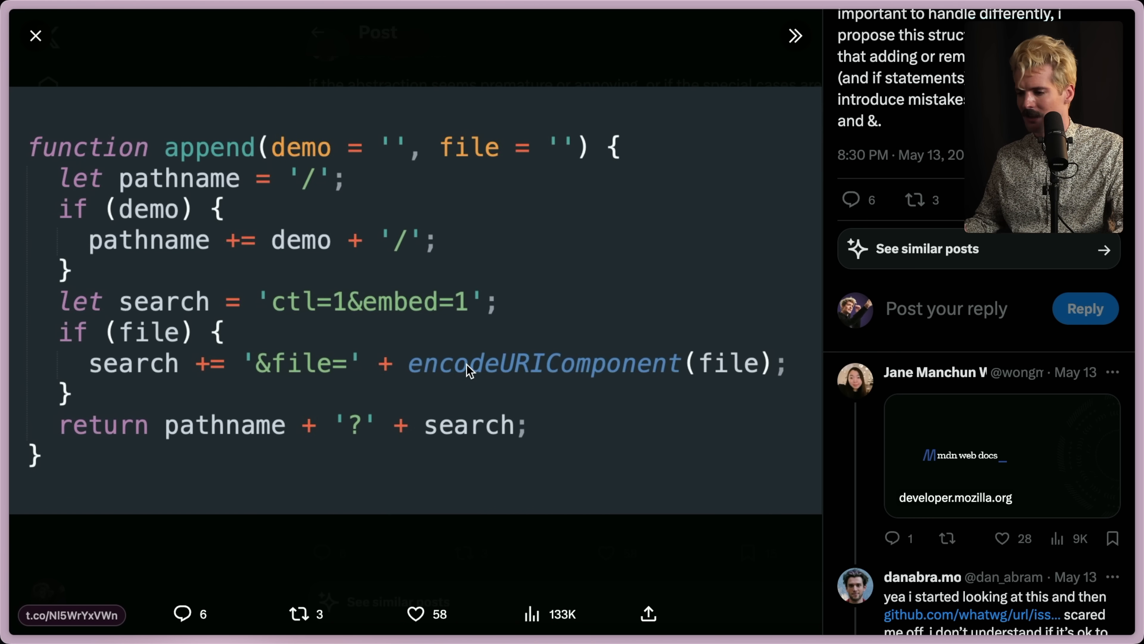
mouse_move(184, 539)
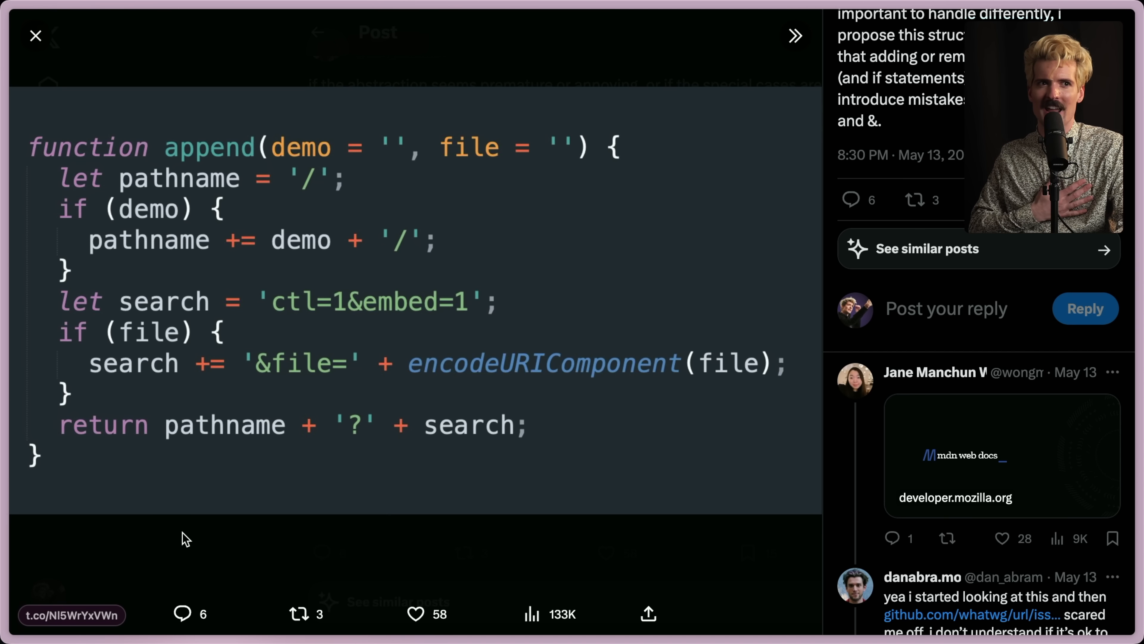
mouse_move(202, 336)
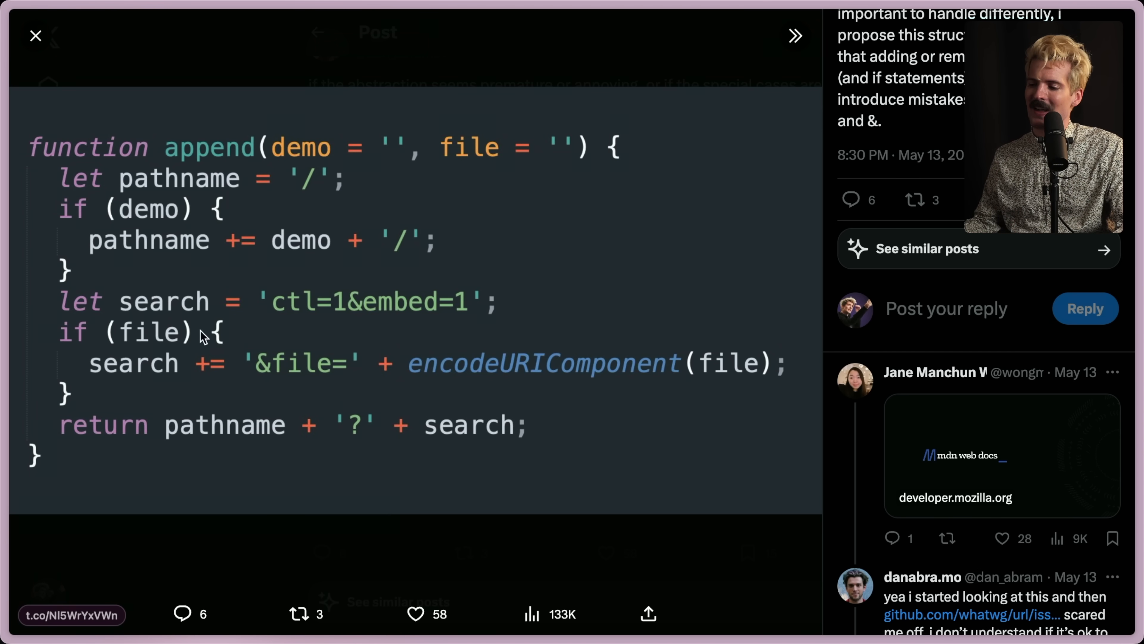
mouse_move(328, 244)
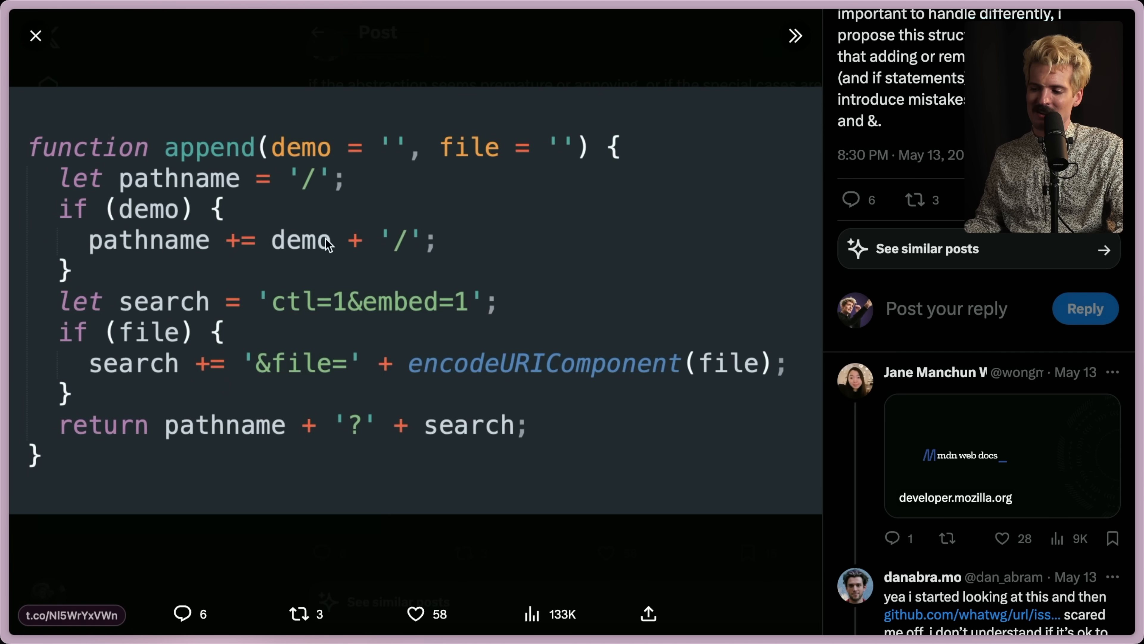
mouse_move(102, 543)
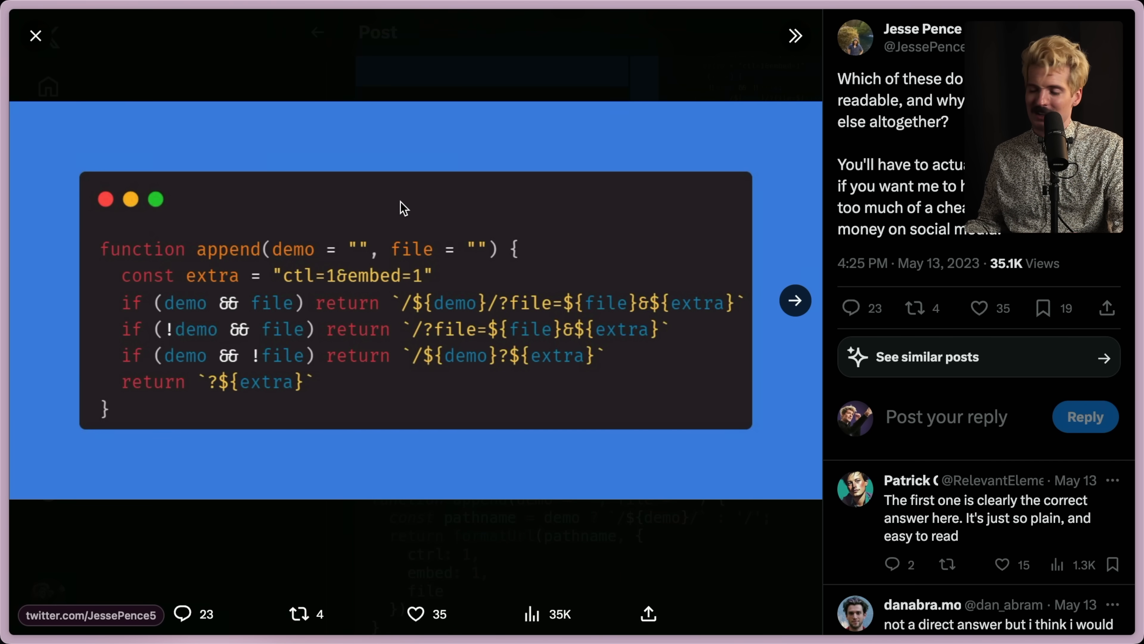
Step: View the nested-ternary version of append, then return to the thread at the formatUrl reply
left_click(795, 300)
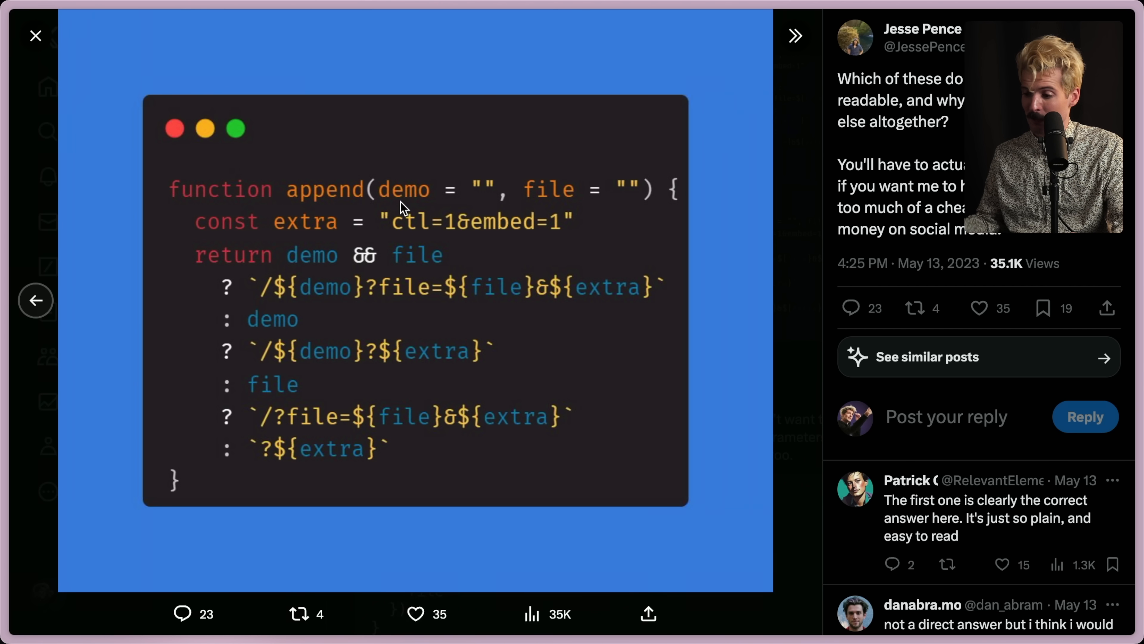
mouse_move(449, 504)
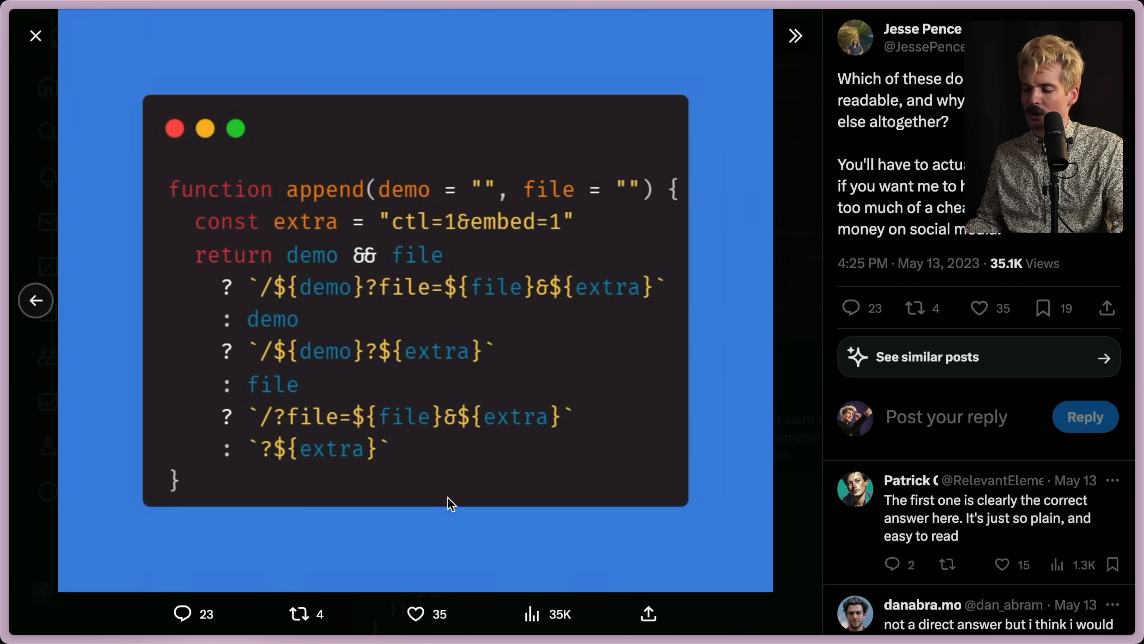
mouse_move(504, 338)
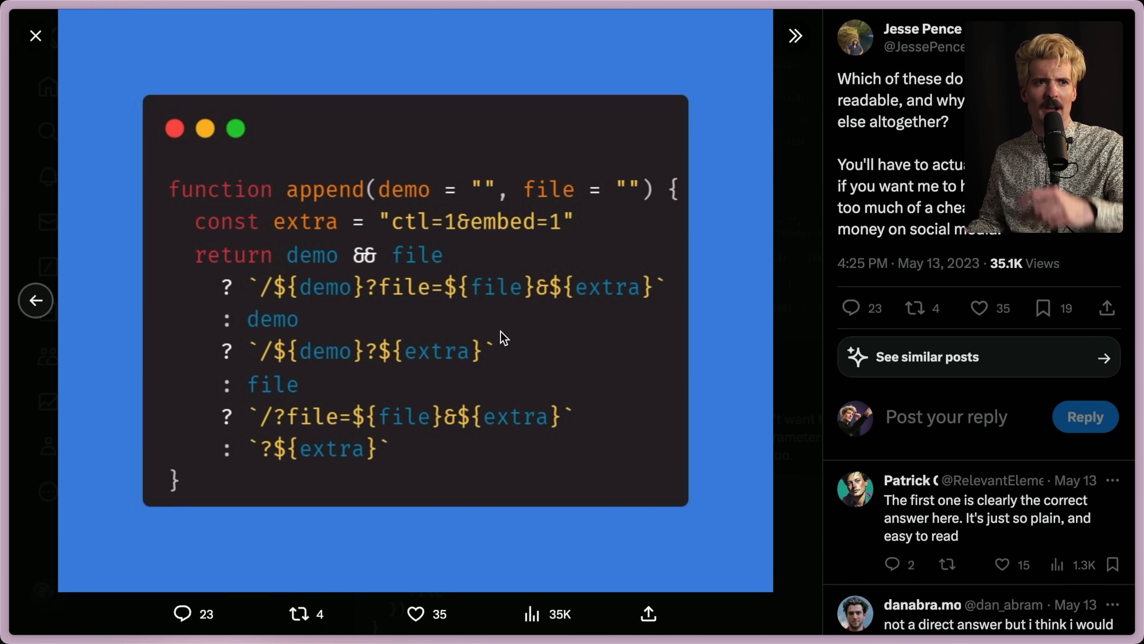
left_click(35, 35)
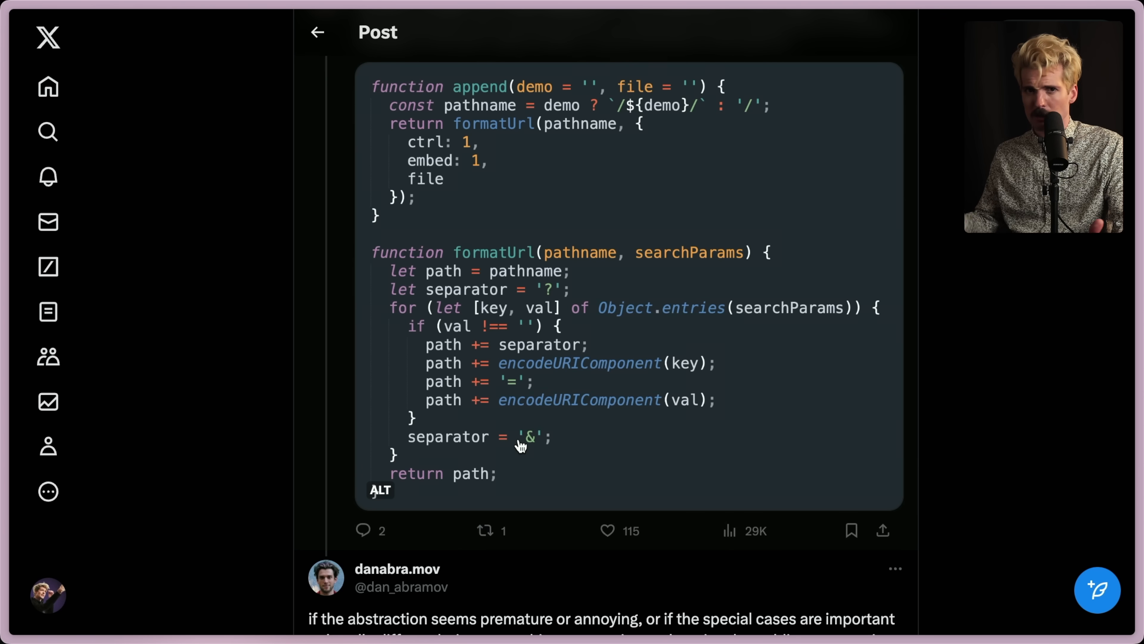